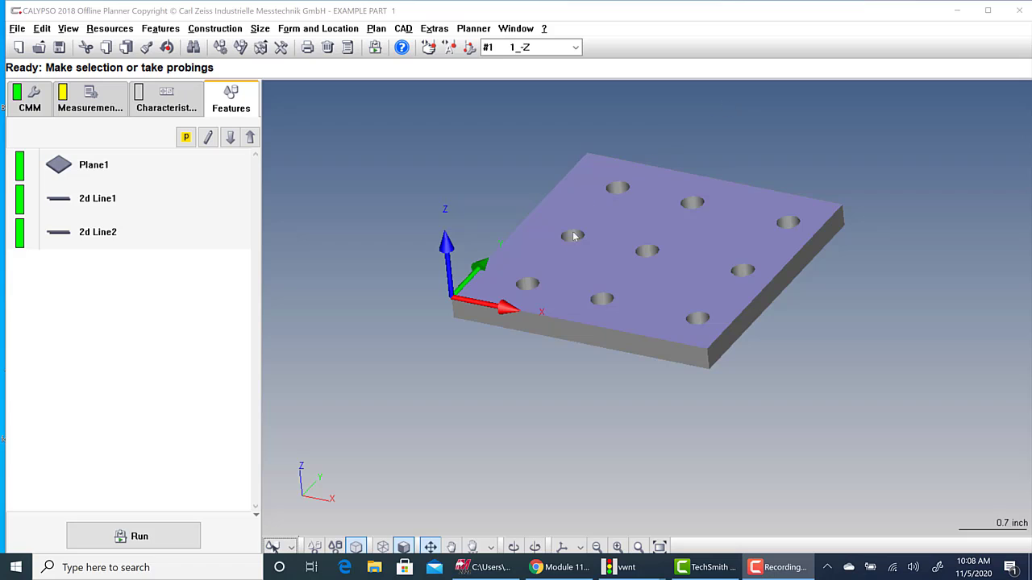
mouse_move(461, 288)
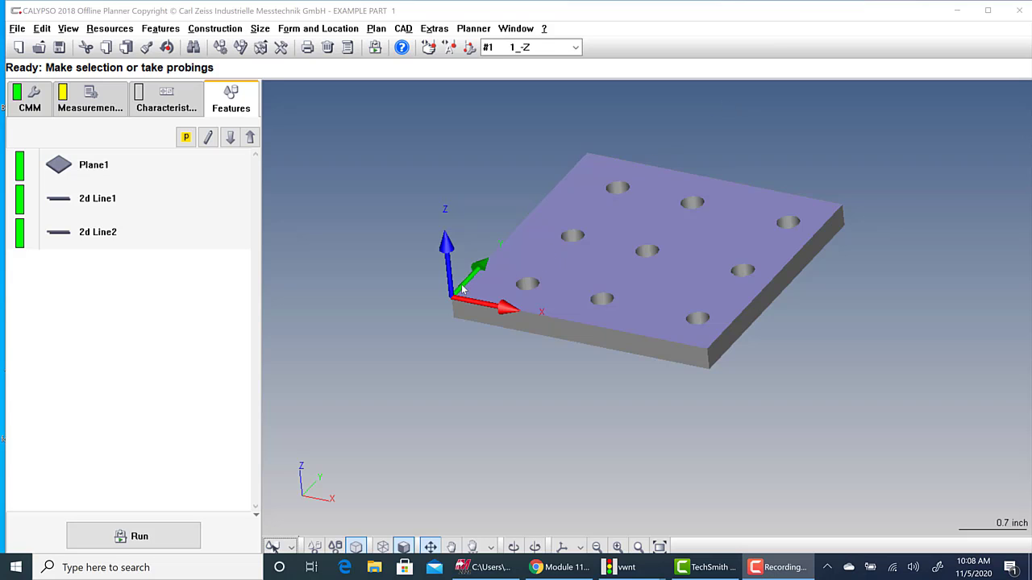
mouse_move(455, 303)
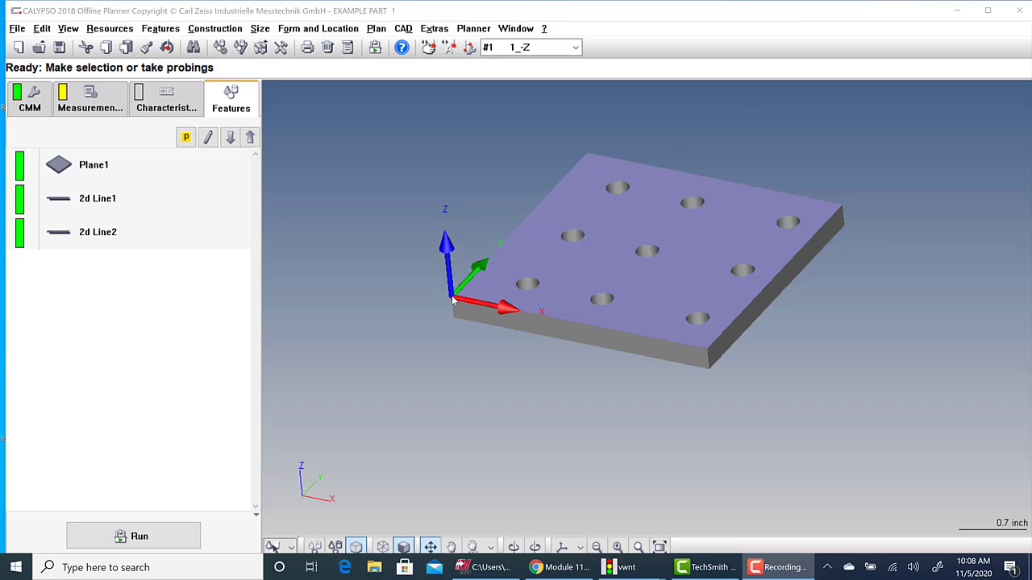
mouse_move(606, 196)
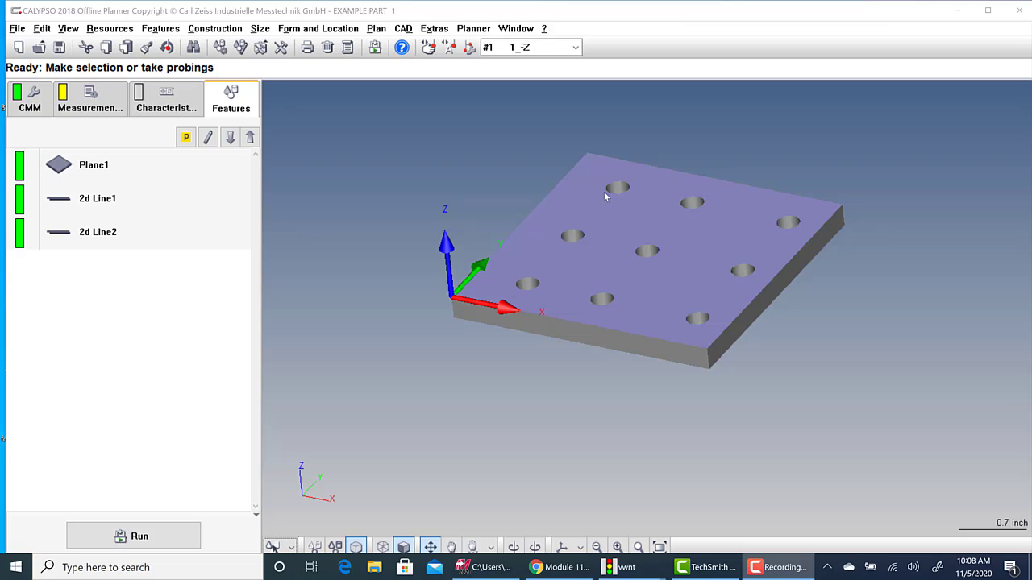
mouse_move(516, 290)
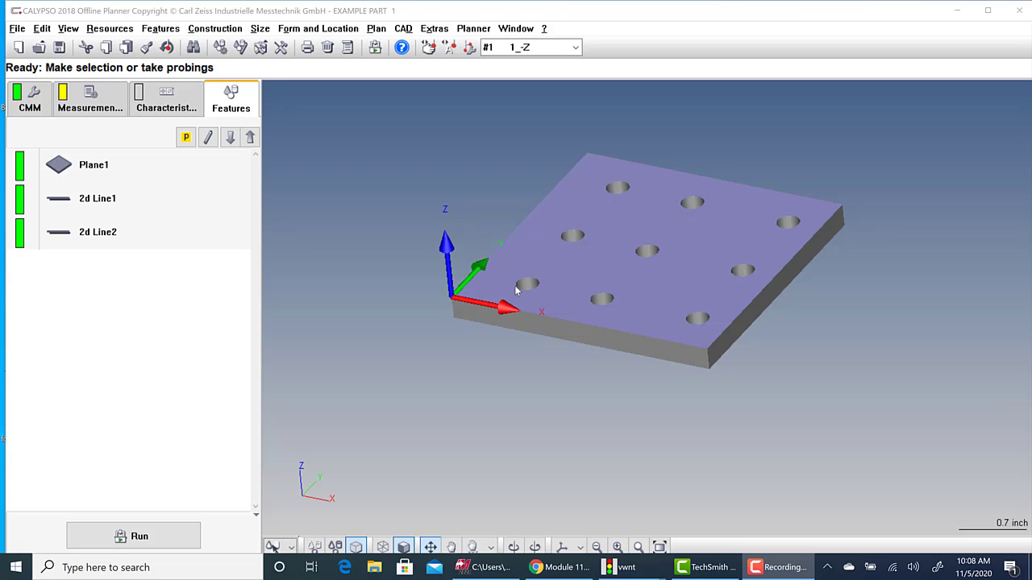
mouse_move(545, 302)
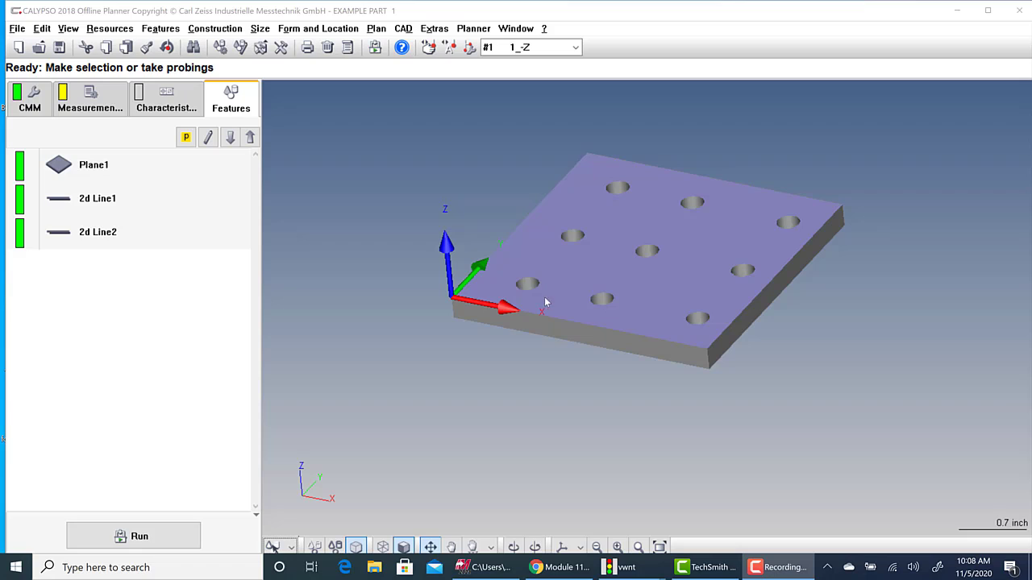
mouse_move(609, 200)
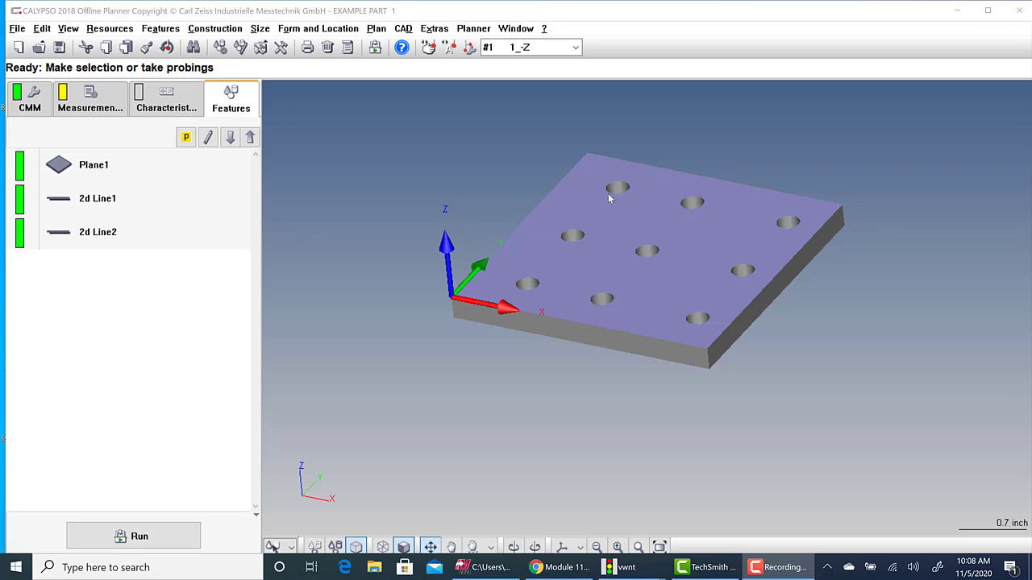
mouse_move(500, 310)
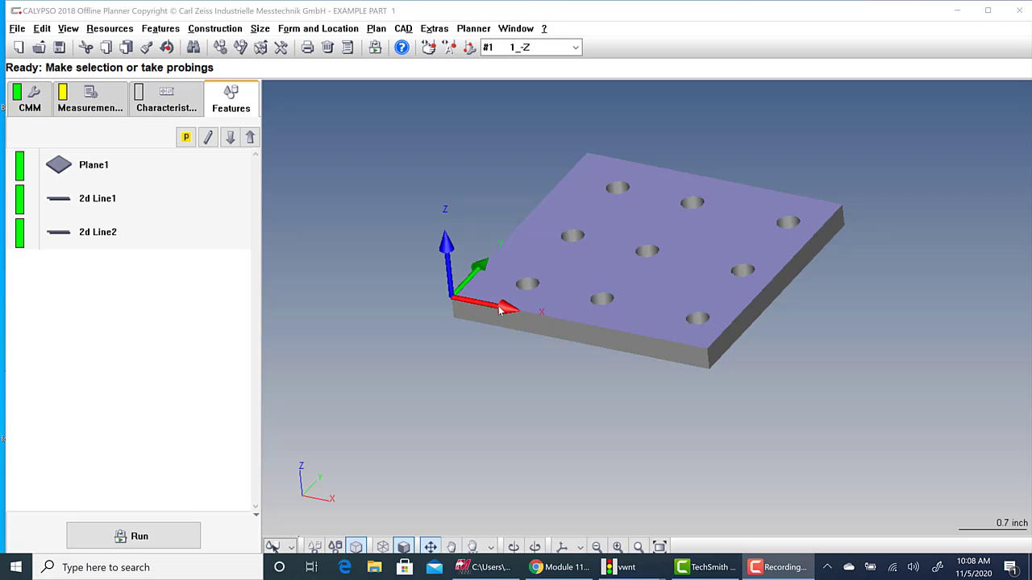
mouse_move(571, 249)
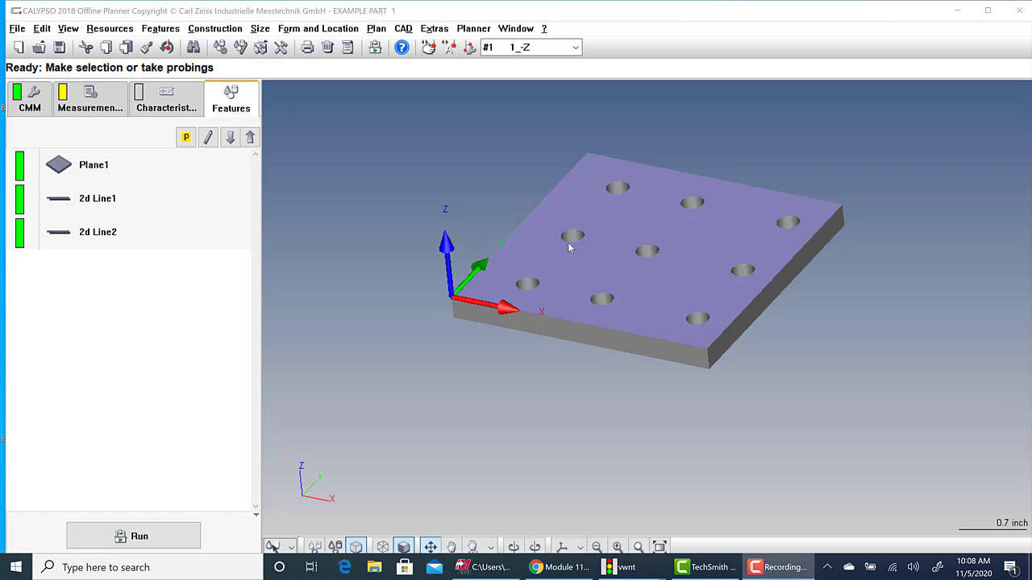
mouse_move(574, 248)
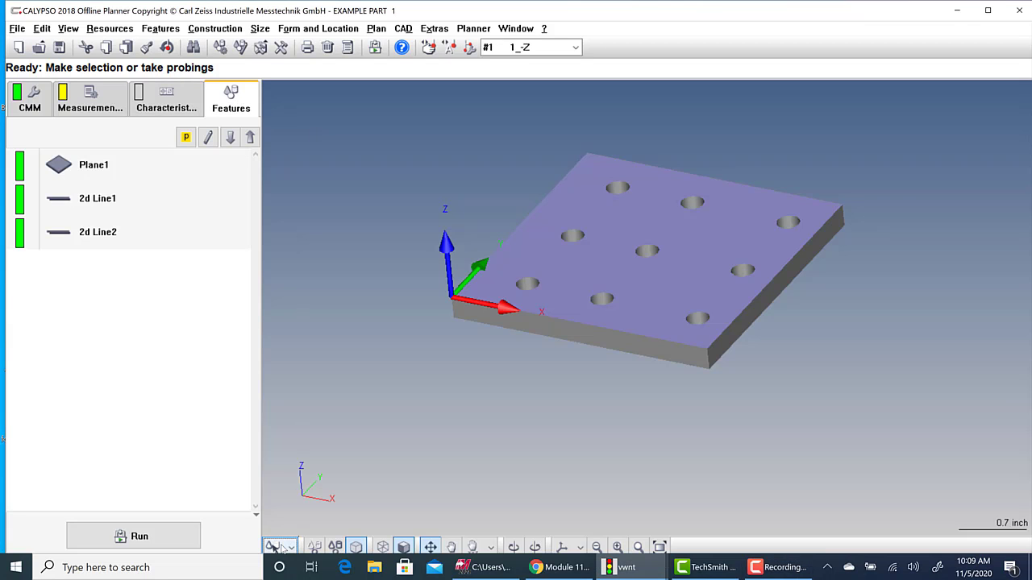
Define Circle1 as a circle on a cylinder from the hole nearest the origin.
left_click(274, 545)
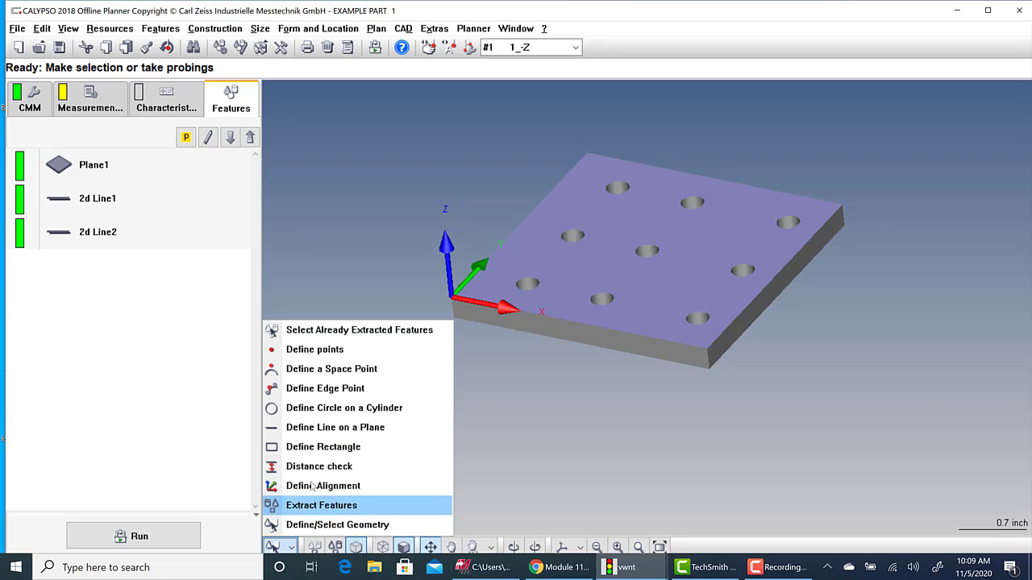
mouse_move(345, 408)
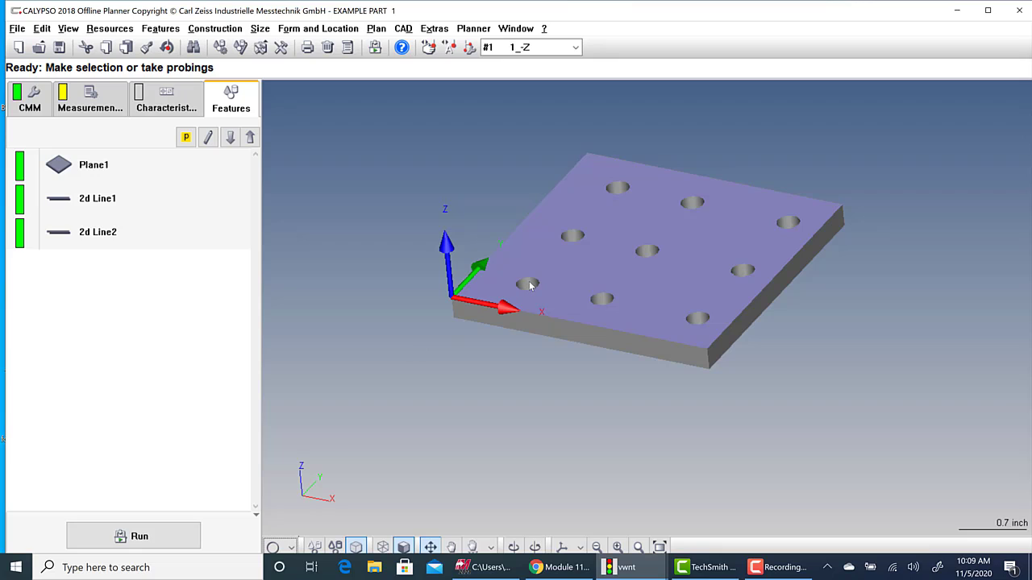
mouse_move(529, 289)
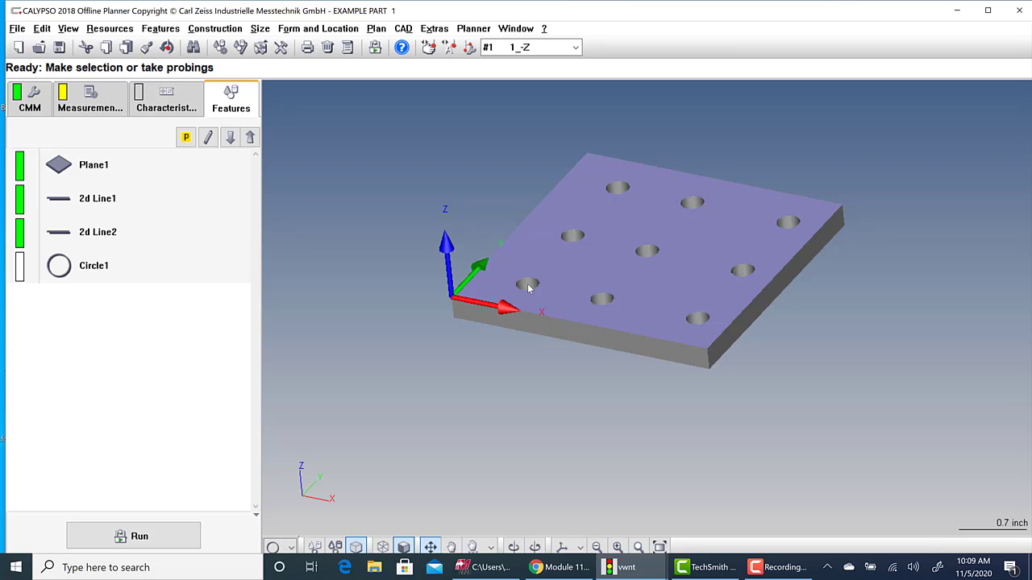
left_click(528, 287)
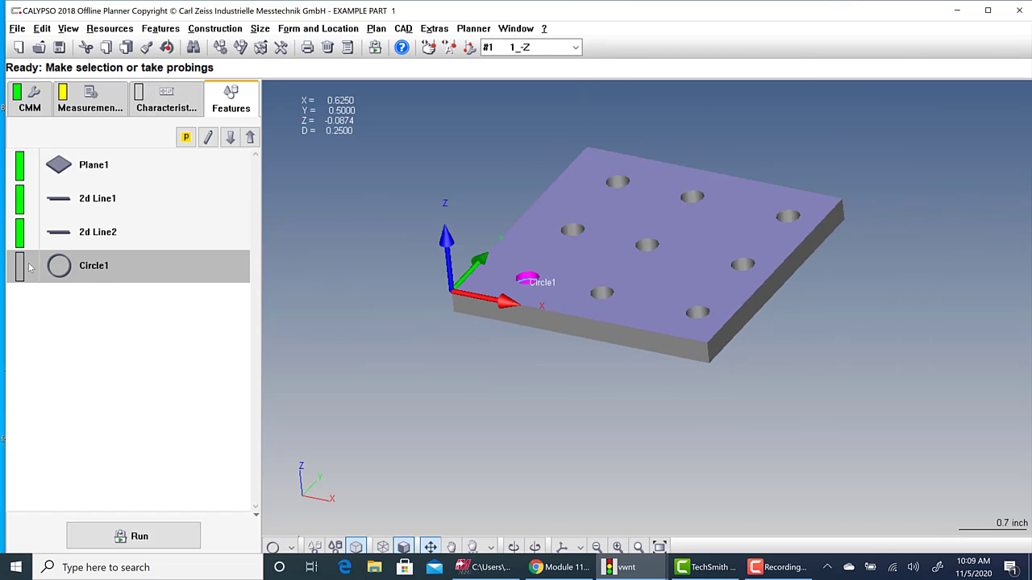
Bring up Circle1's feature definition with its nominal X, Y, Z and diameter.
double_click(94, 265)
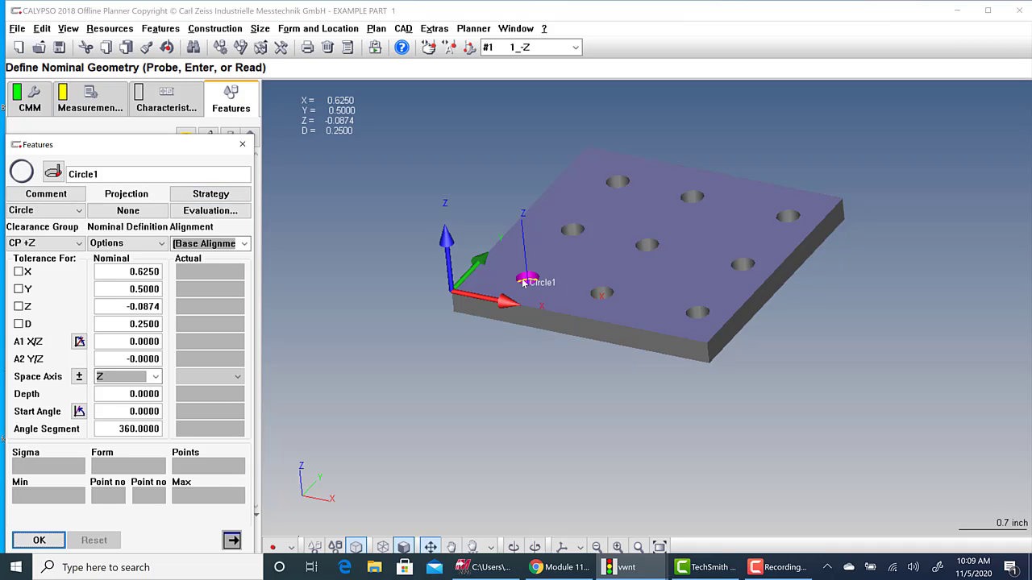
left_click(210, 193)
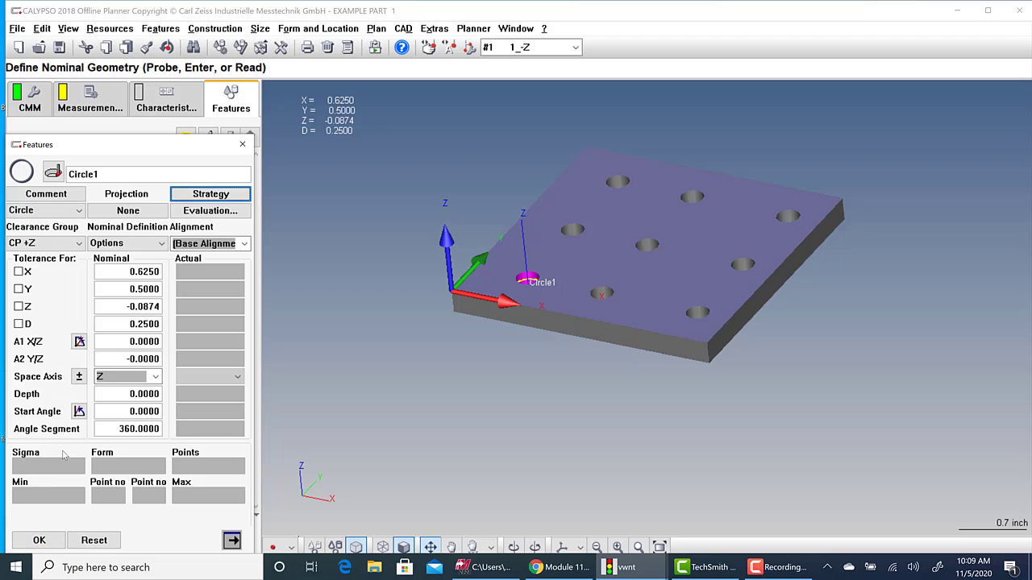
mouse_move(108, 145)
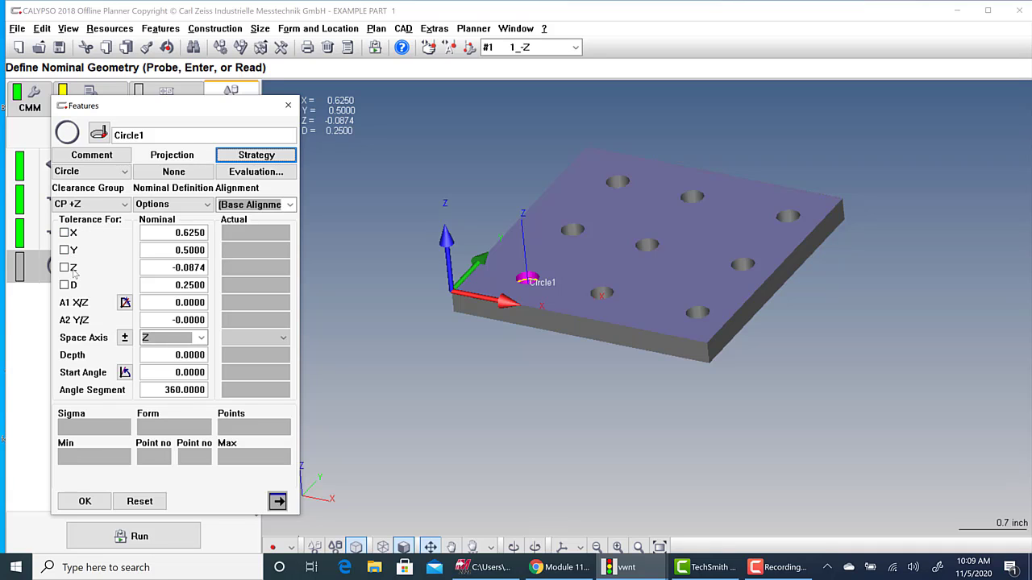
mouse_move(84, 325)
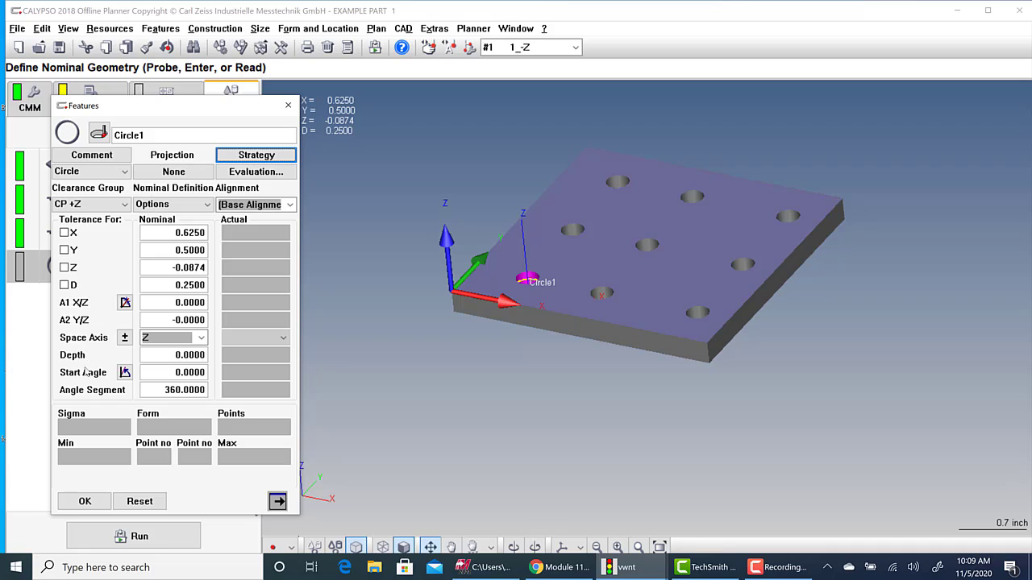
mouse_move(87, 384)
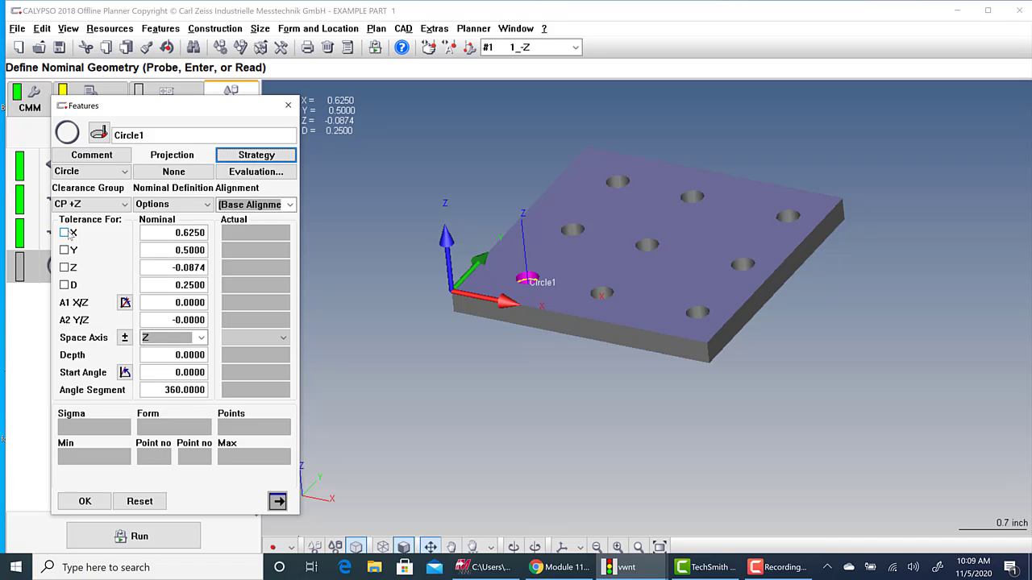
Tolerance Circle1's X, Y and diameter with upper 0.0050 and lower -0.0050 limits.
left_click(65, 232)
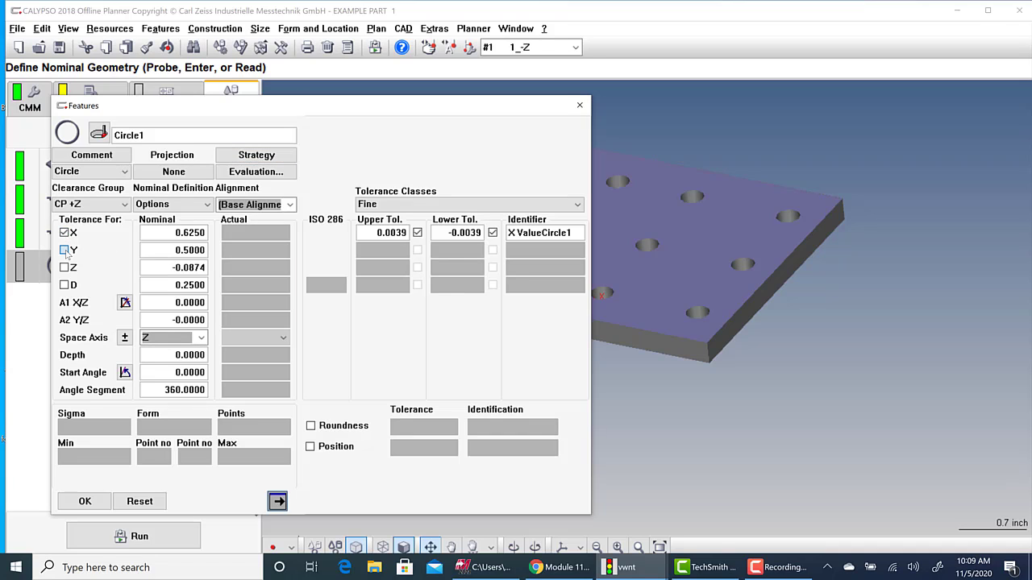
left_click(65, 250)
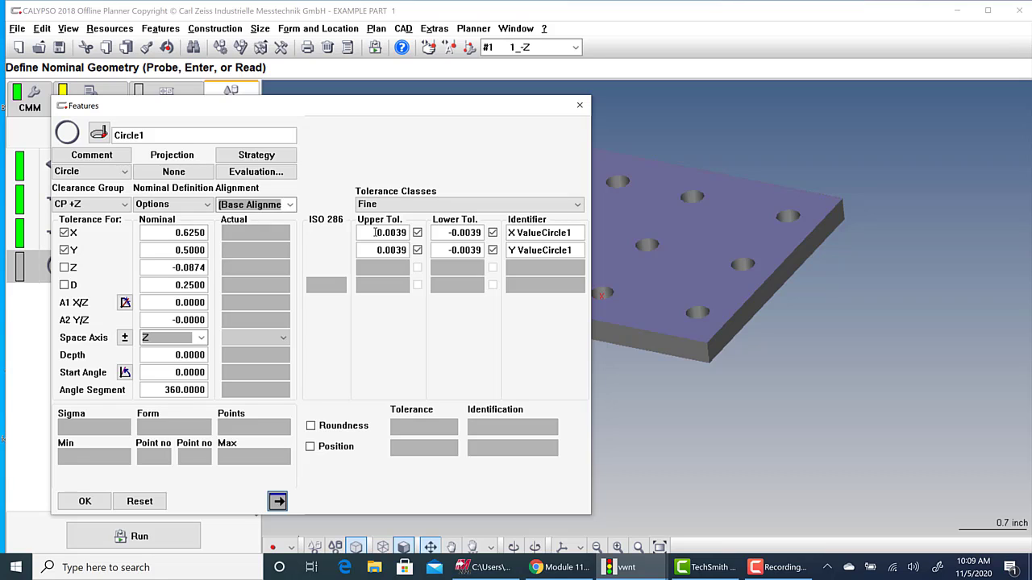
left_click(390, 232)
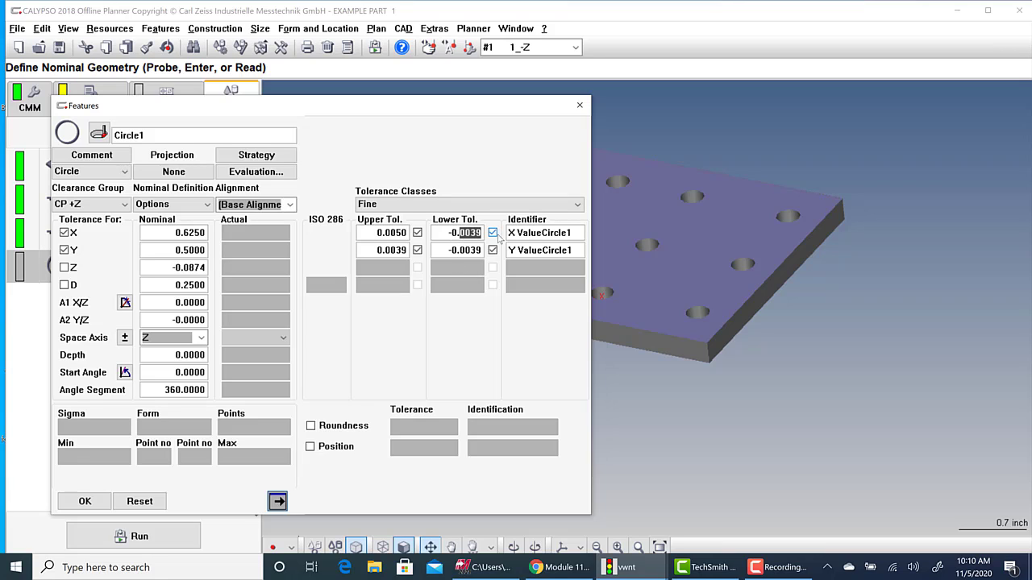
type("-0.005")
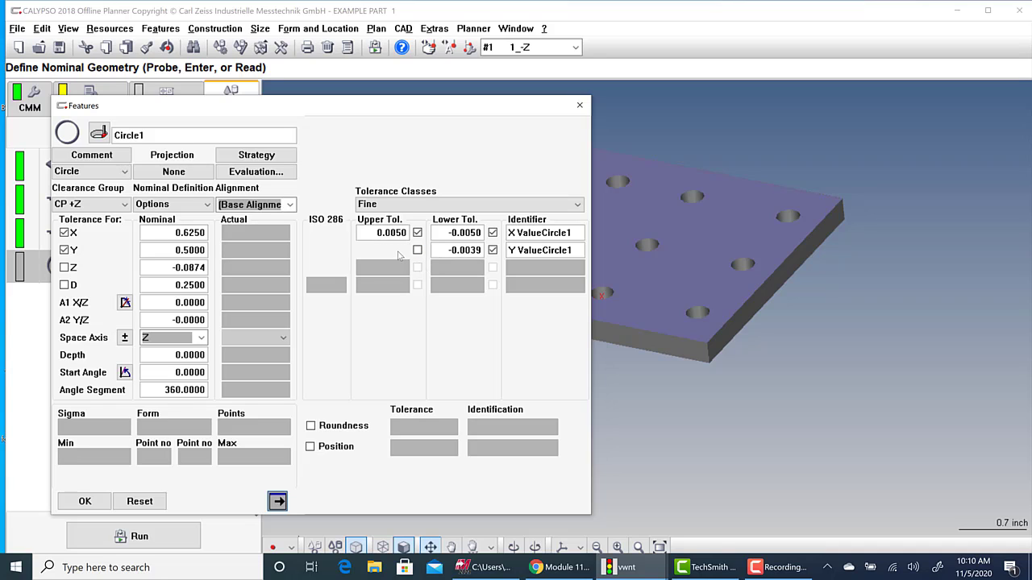
type("0.0039")
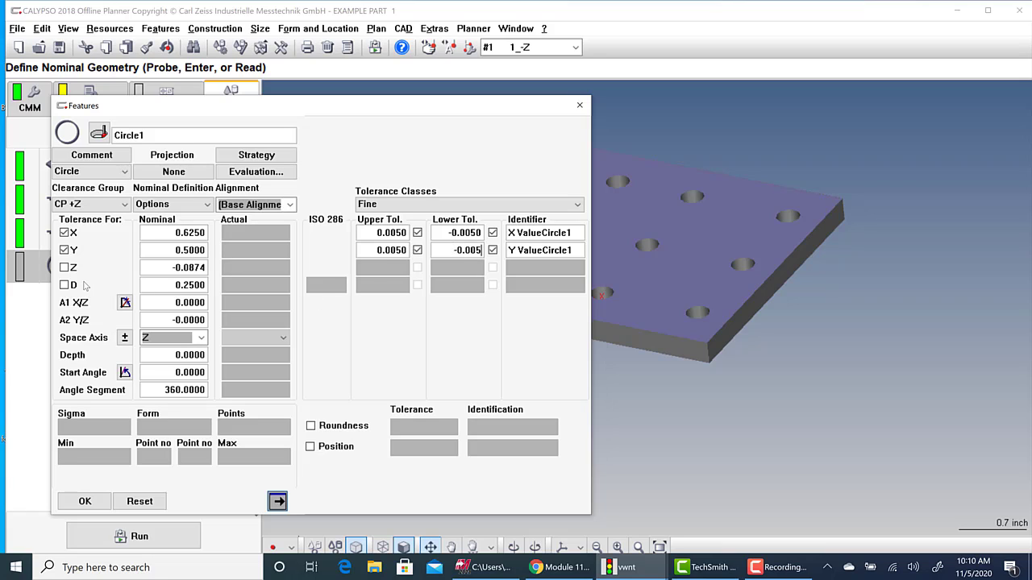
left_click(64, 285)
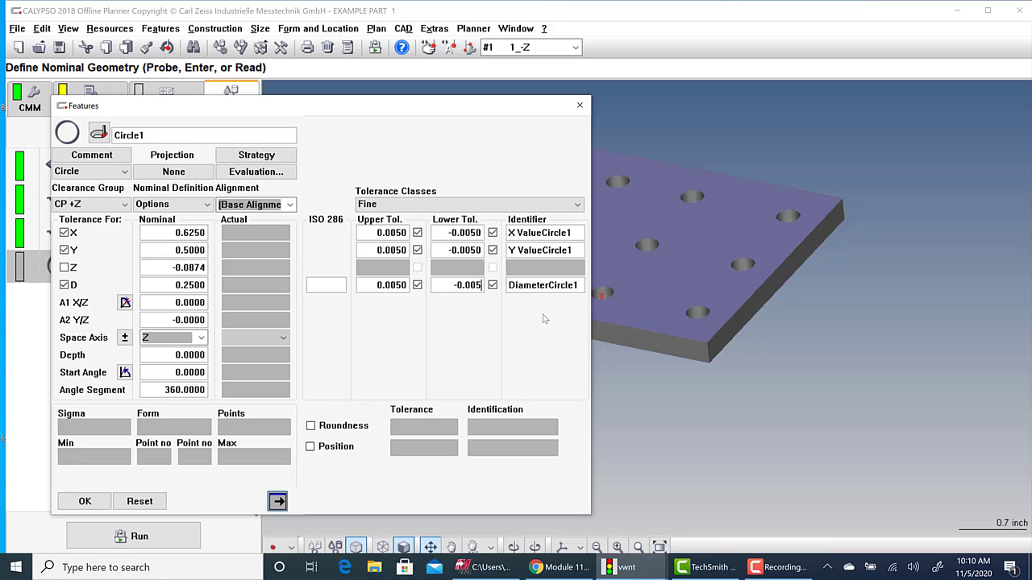
mouse_move(532, 303)
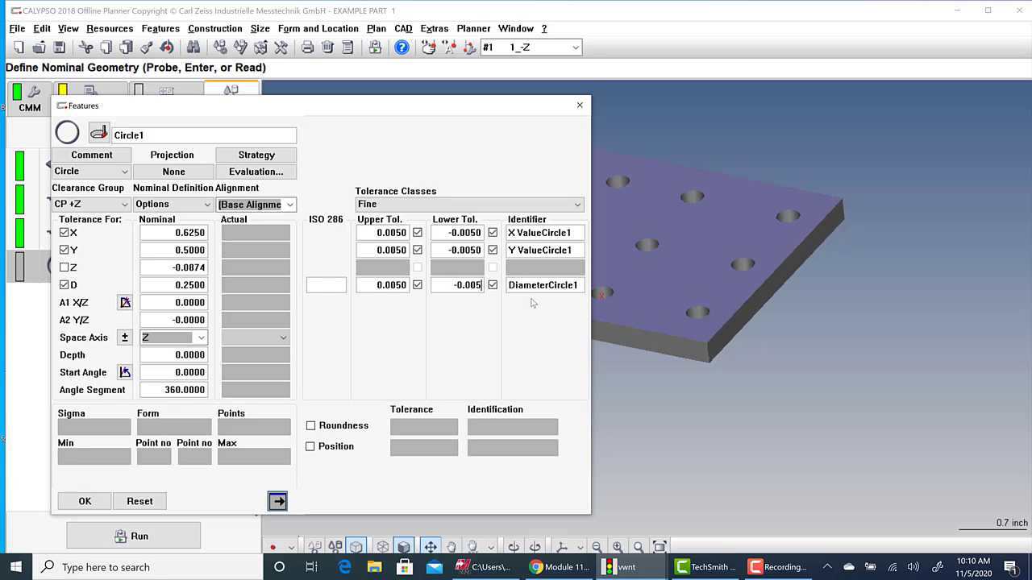
mouse_move(364, 414)
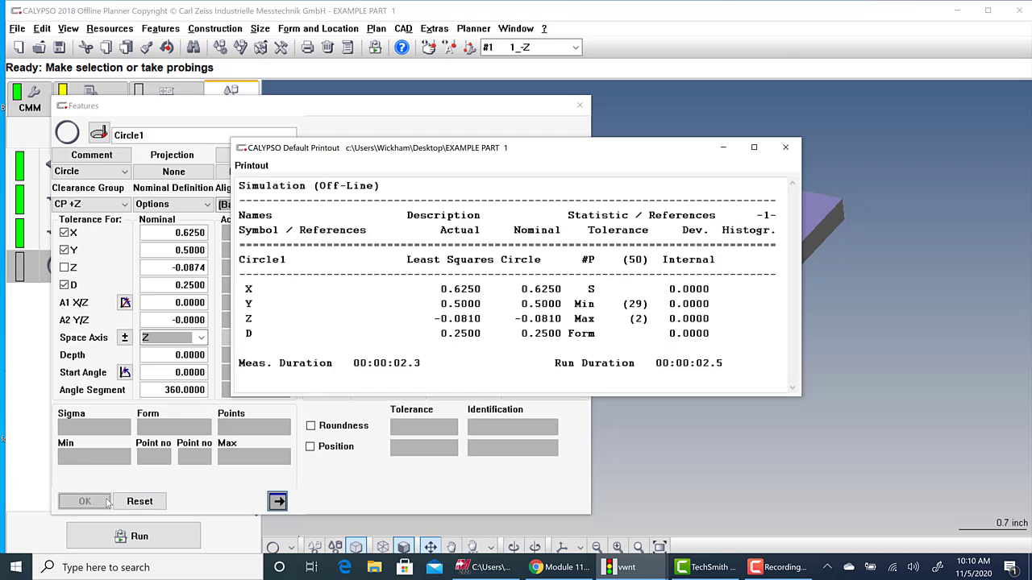
Close the printout, review X ValueCircle1's 0.6250 nominal and tolerances, and confirm it.
left_click(84, 500)
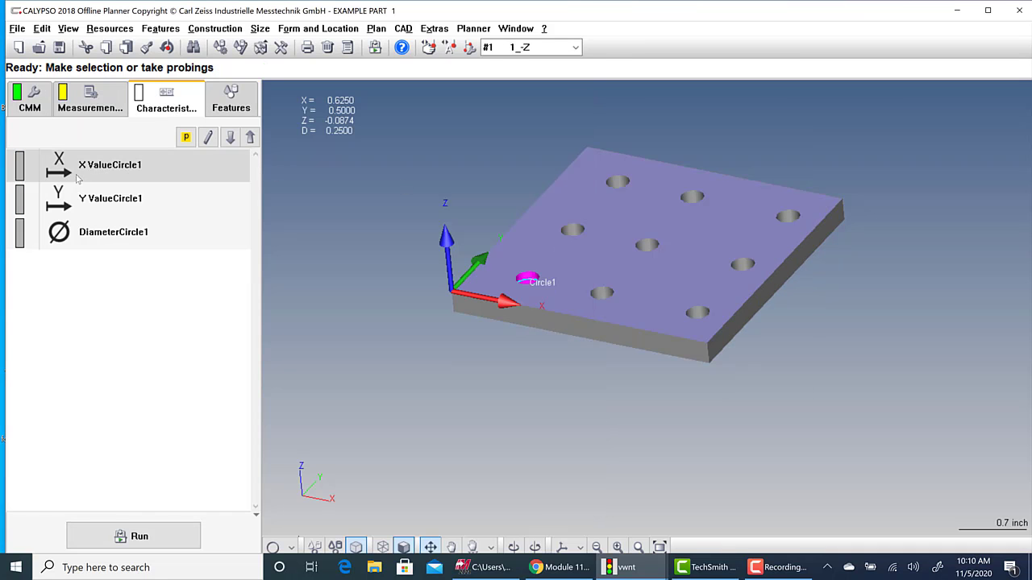
left_click(110, 165)
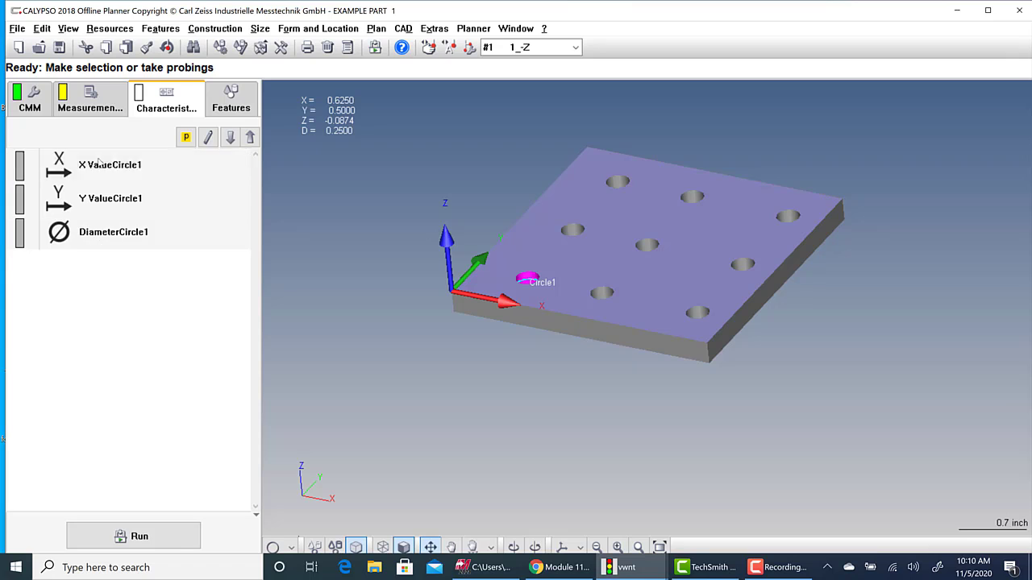
double_click(109, 165)
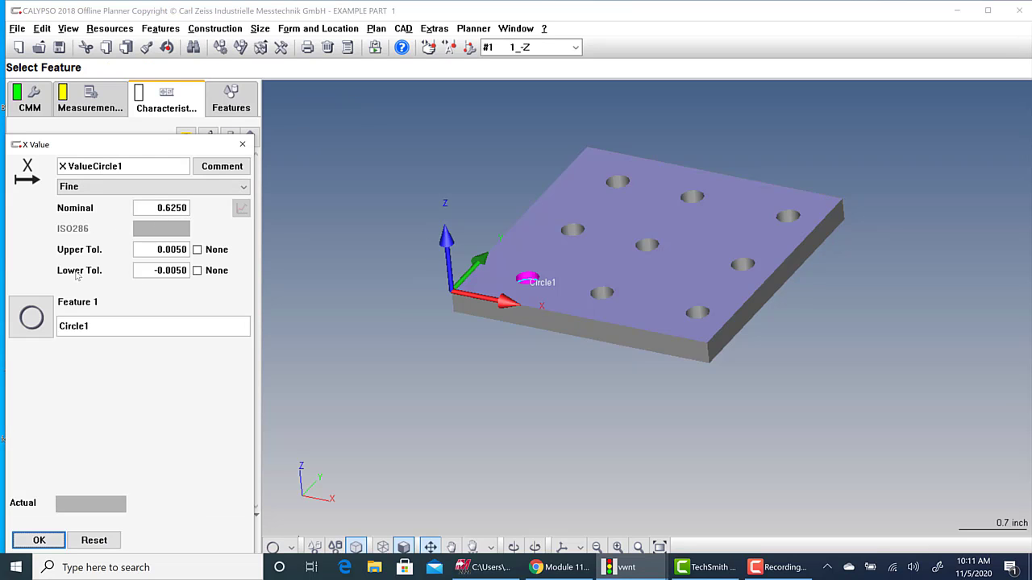
left_click(39, 540)
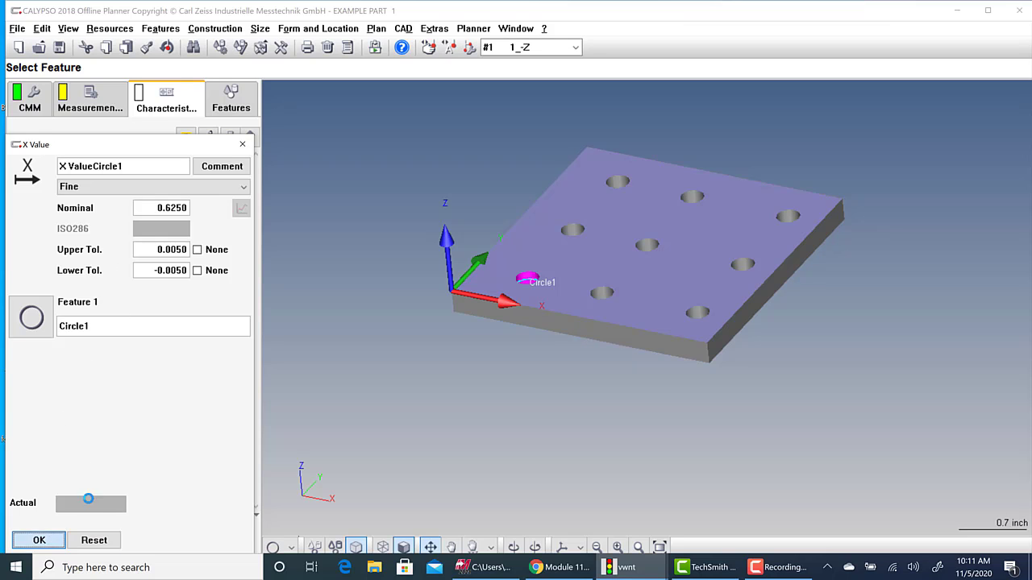
left_click(39, 540)
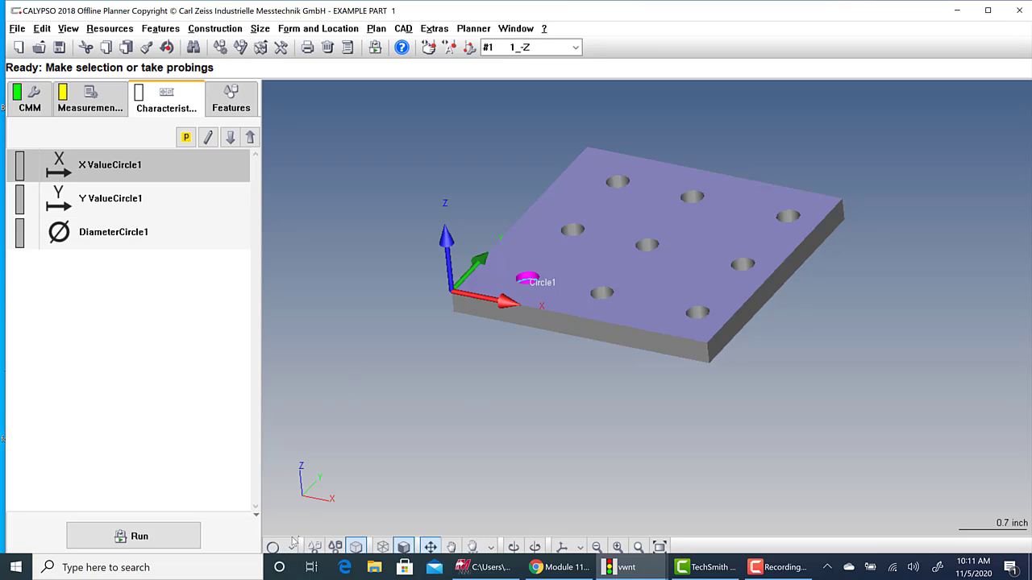
left_click(274, 547)
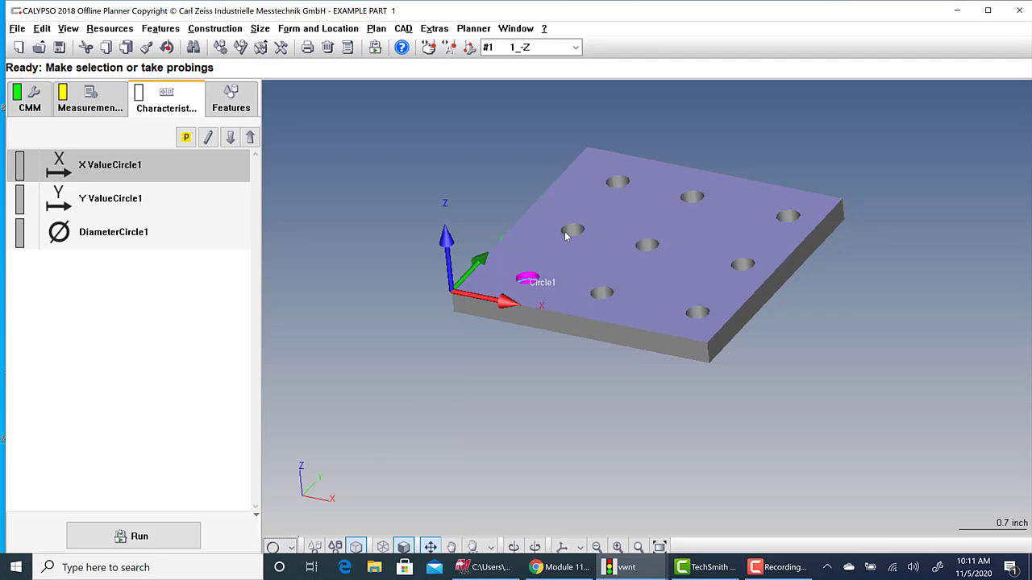
Give Circle2 X, Y and diameter characteristics using the last-input ±0.0050 tolerances.
left_click(231, 98)
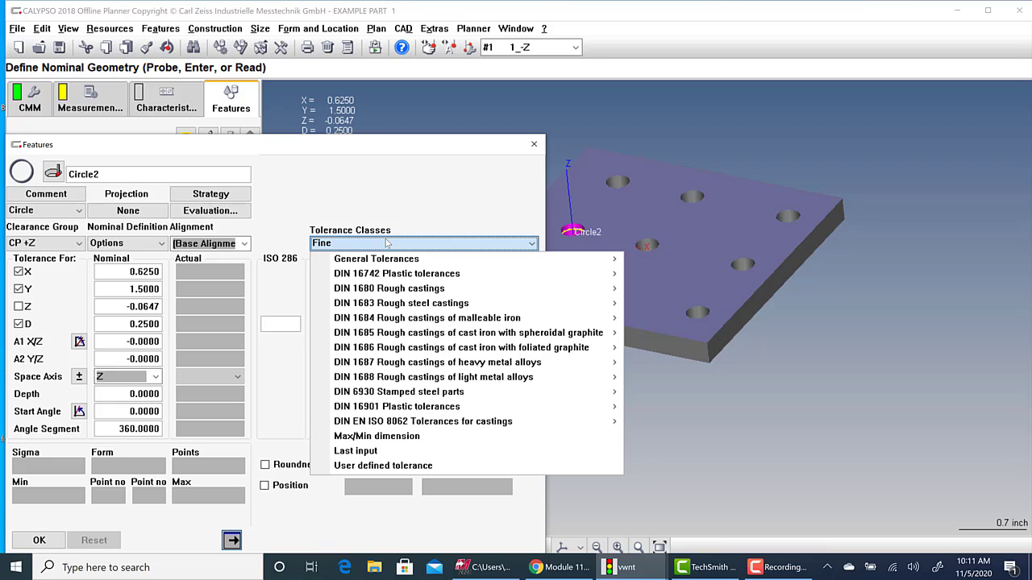
left_click(355, 451)
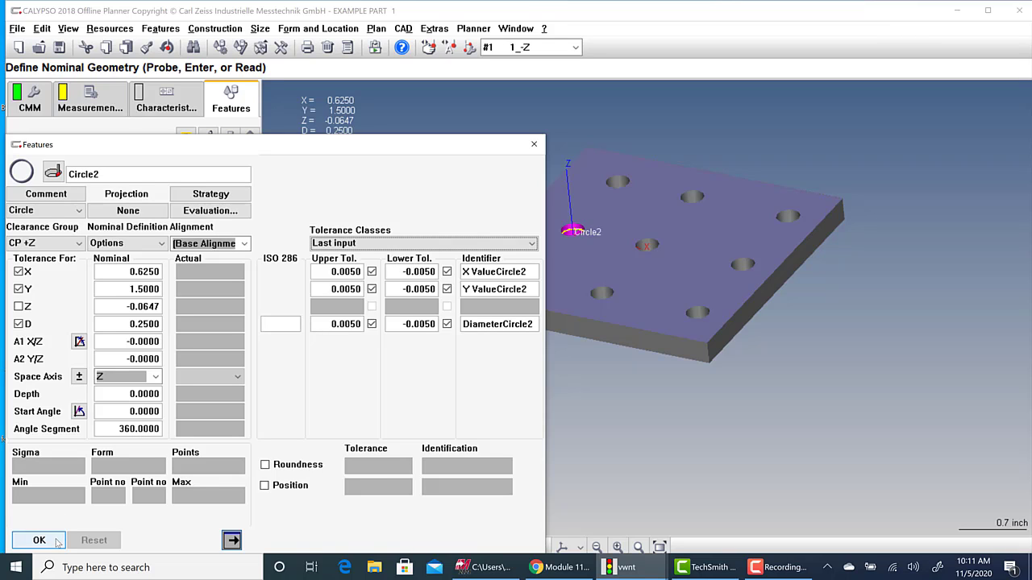
left_click(39, 540)
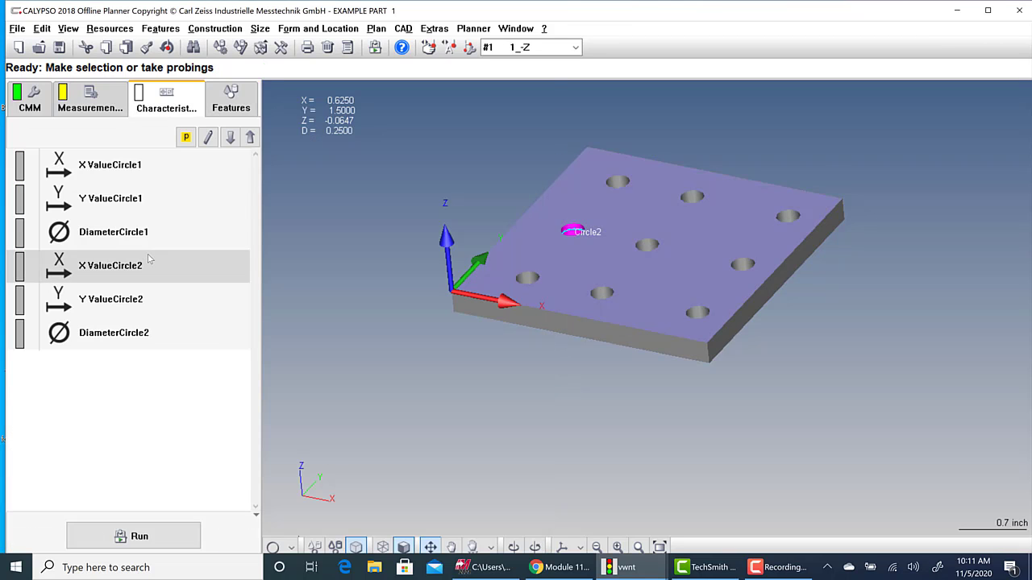
Form a group from Circle1's three characteristics and move it above Circle2's.
left_click(113, 232)
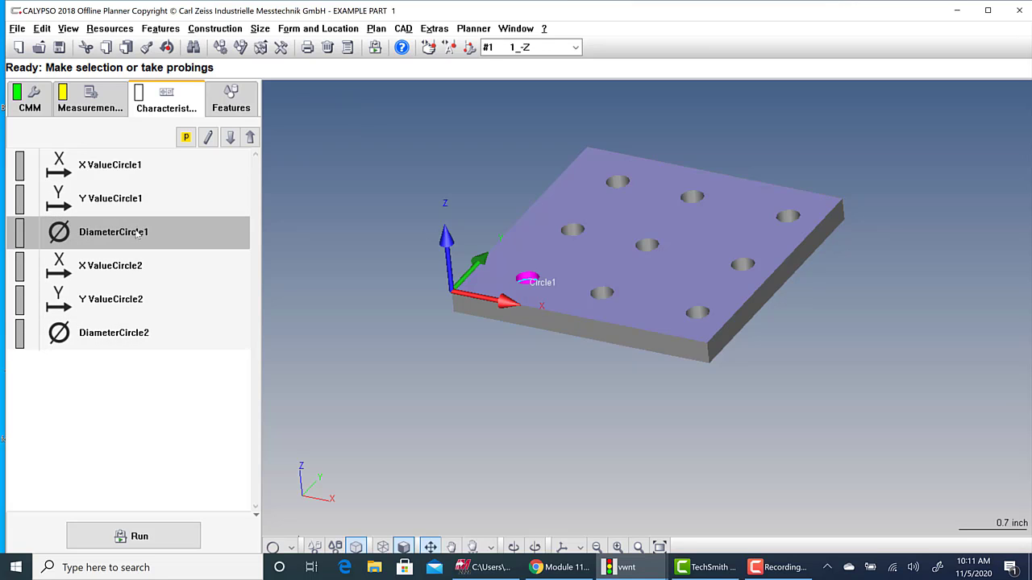
right_click(113, 232)
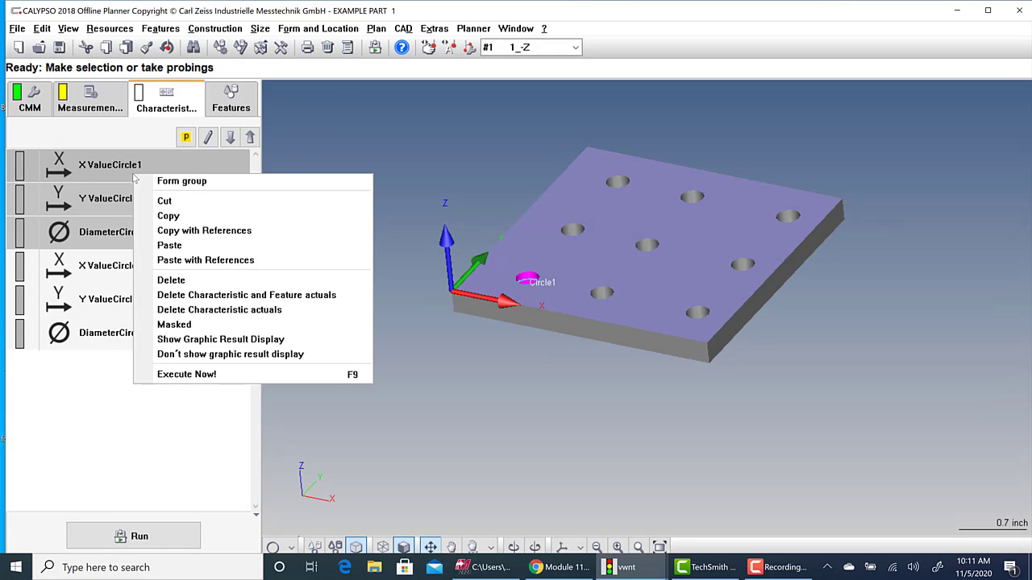
mouse_move(180, 180)
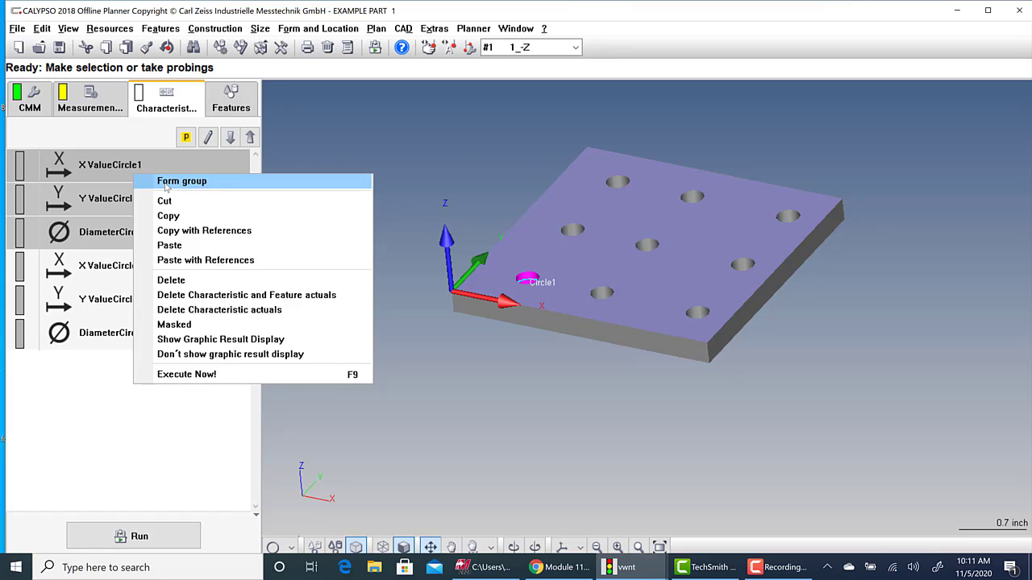
left_click(181, 180)
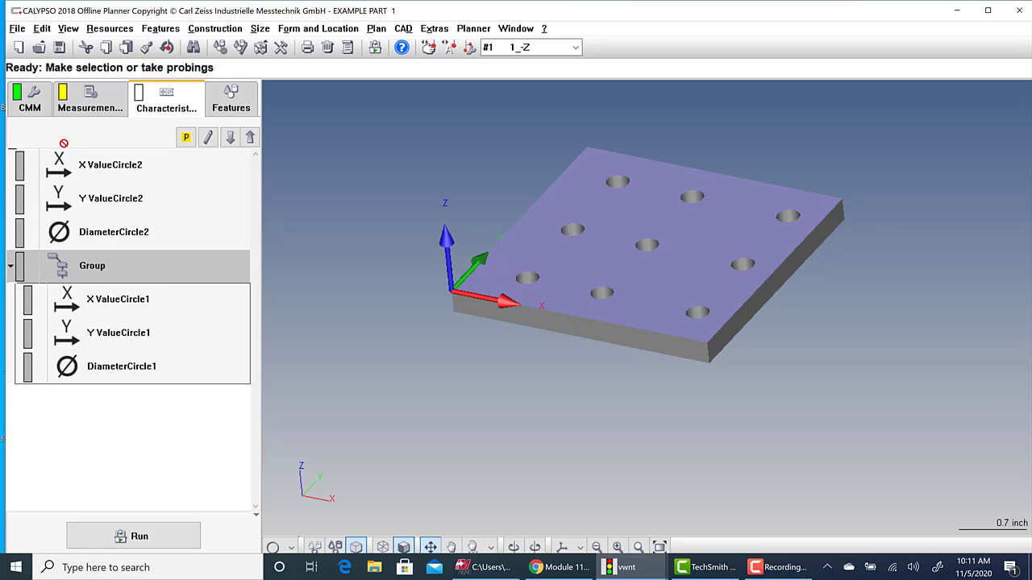
left_click(10, 265)
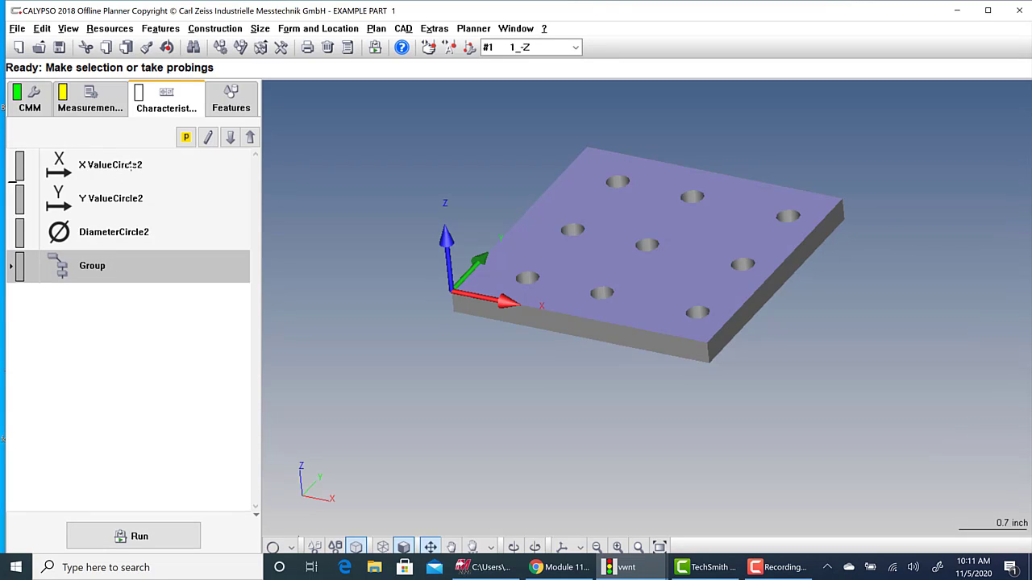
left_click(12, 265)
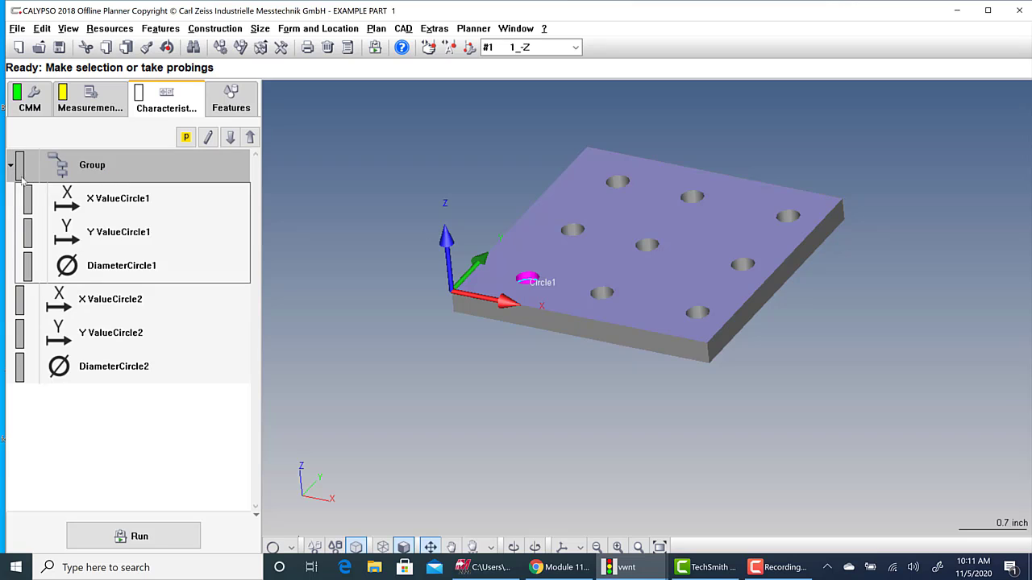
Rename the new group to CIRCLE 1 and check its contents.
right_click(90, 164)
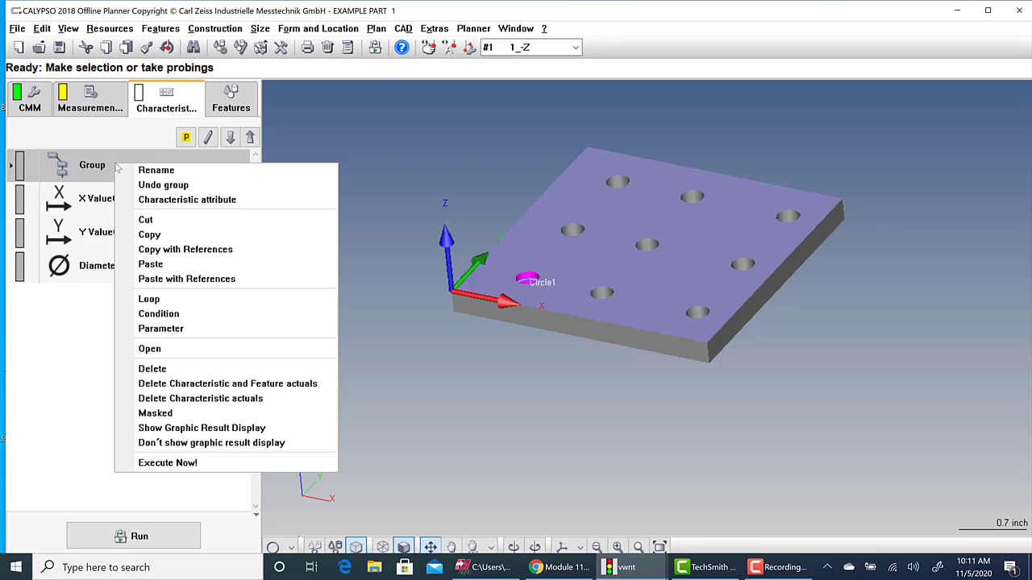
left_click(155, 169)
type("CIRCLE 1")
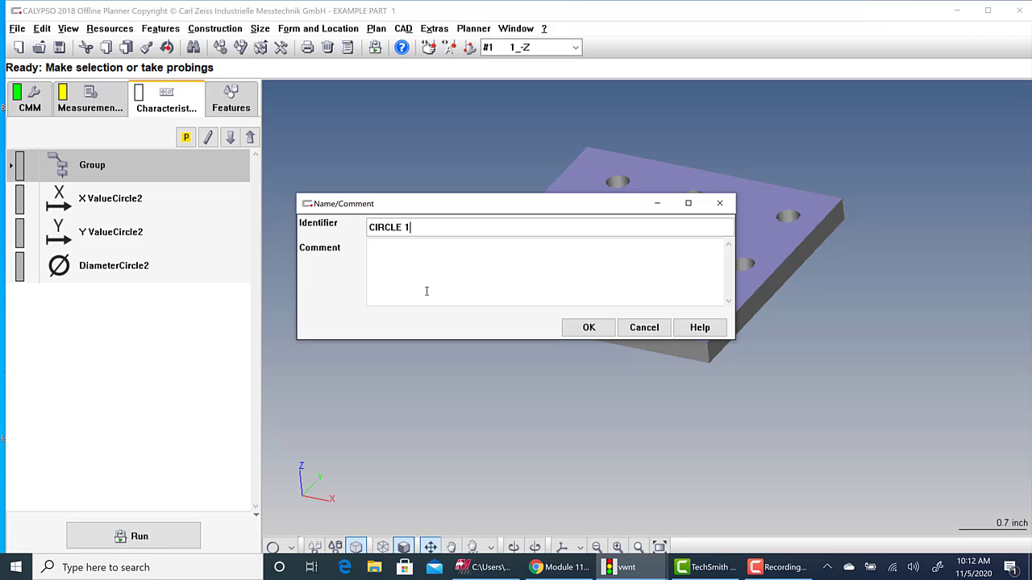
left_click(586, 327)
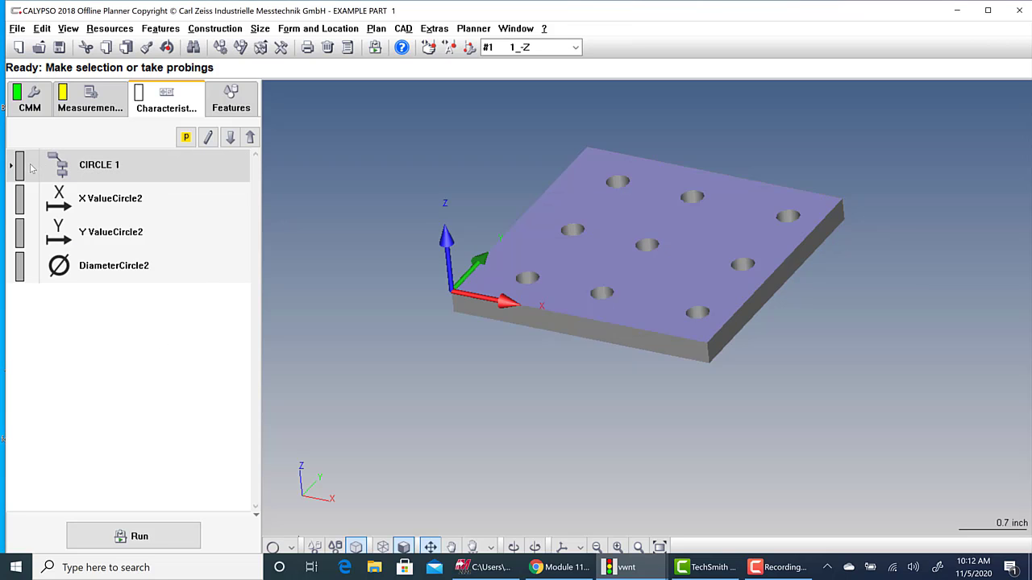
left_click(11, 164)
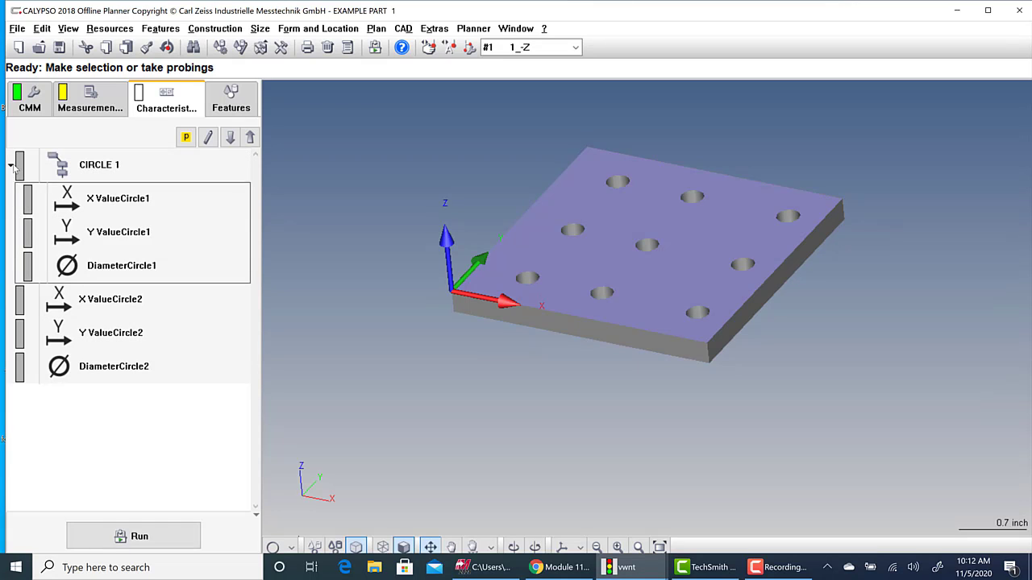
left_click(13, 165)
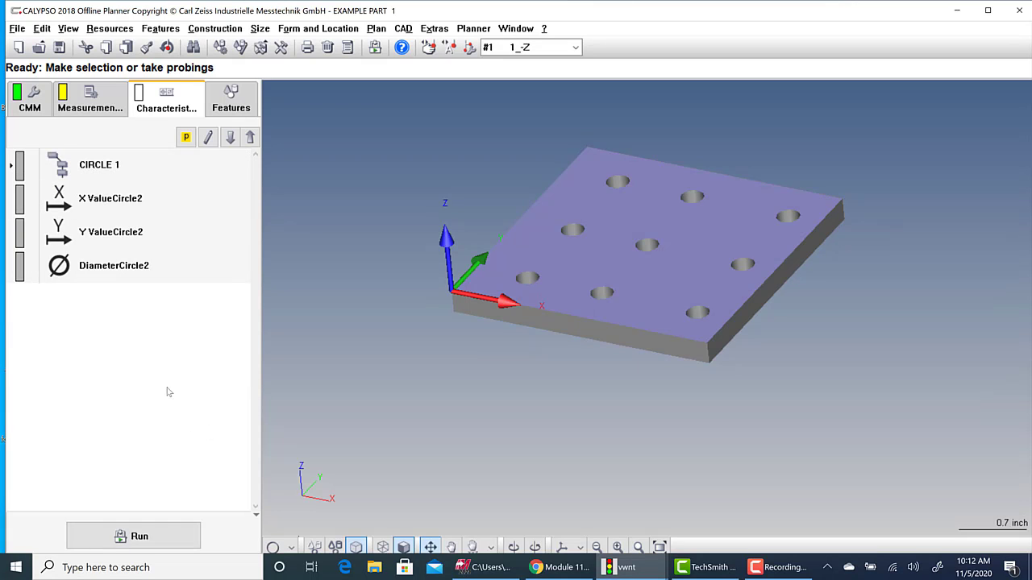
left_click(110, 199)
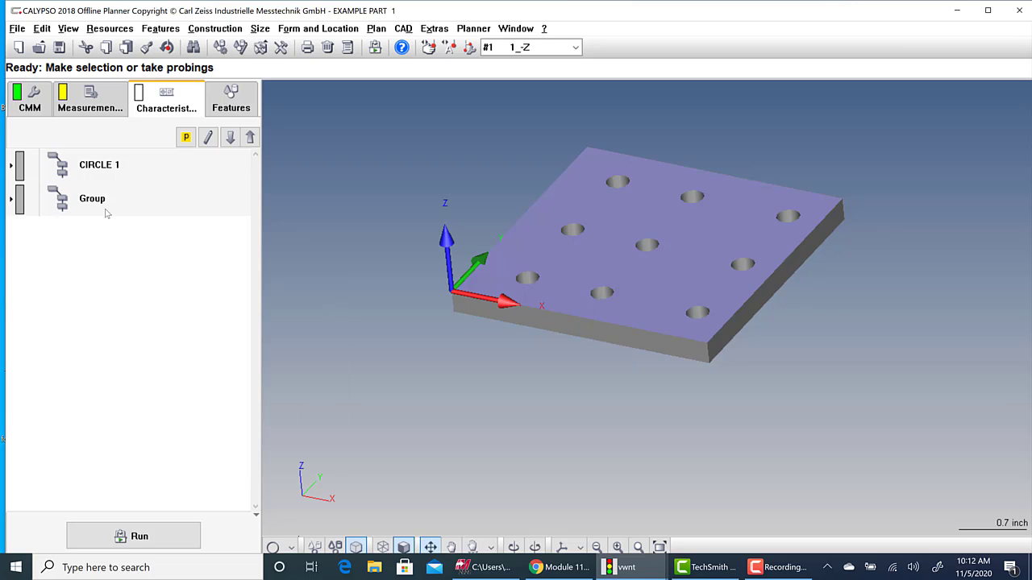
left_click(92, 199)
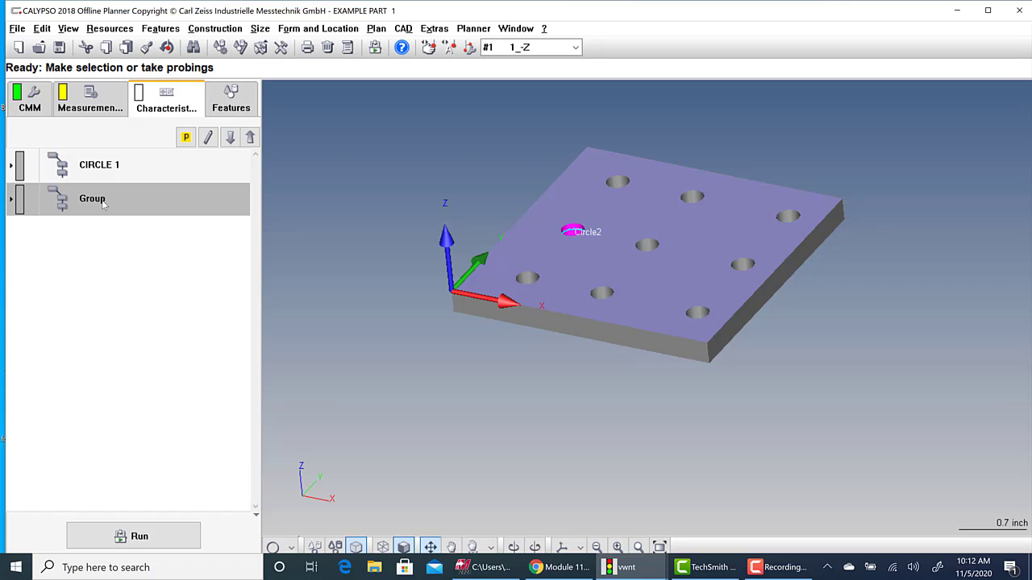
type("CIR")
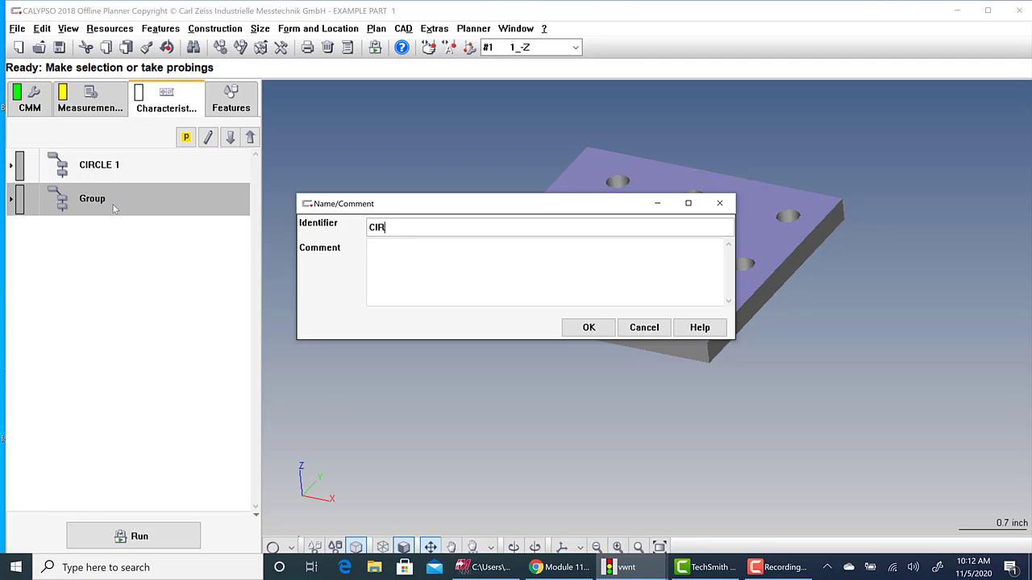
type("C")
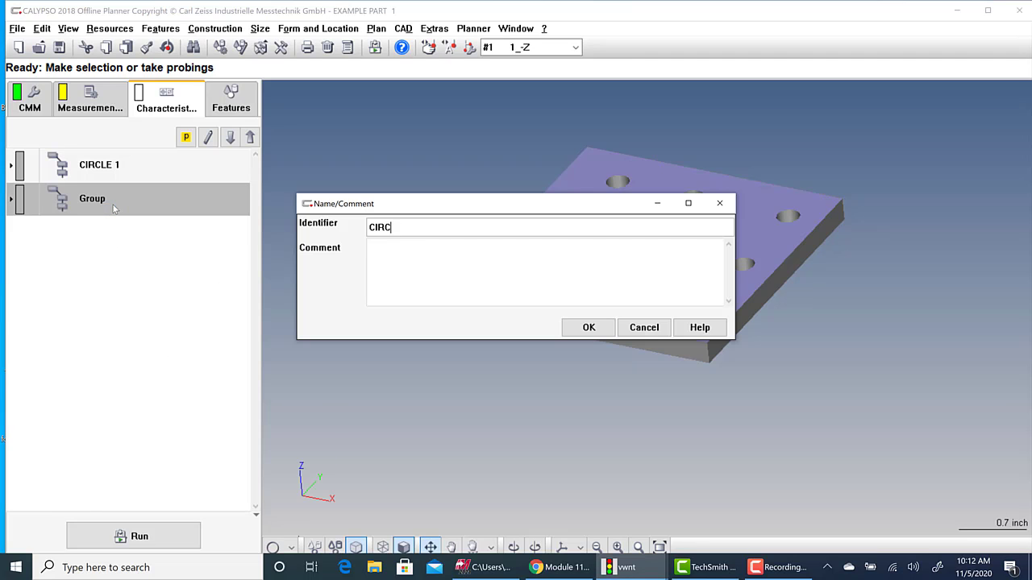
type("LE 2")
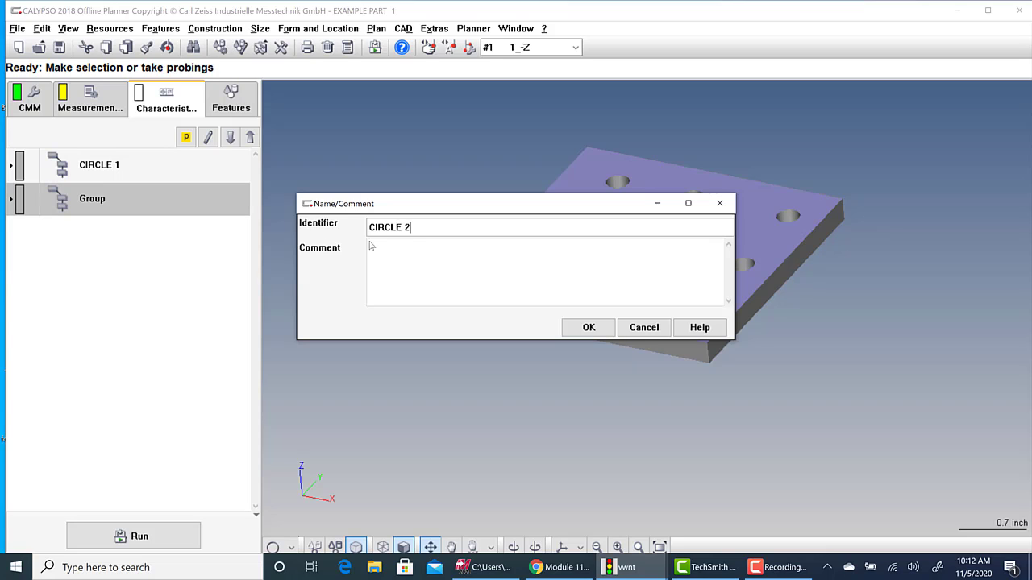
left_click(589, 327)
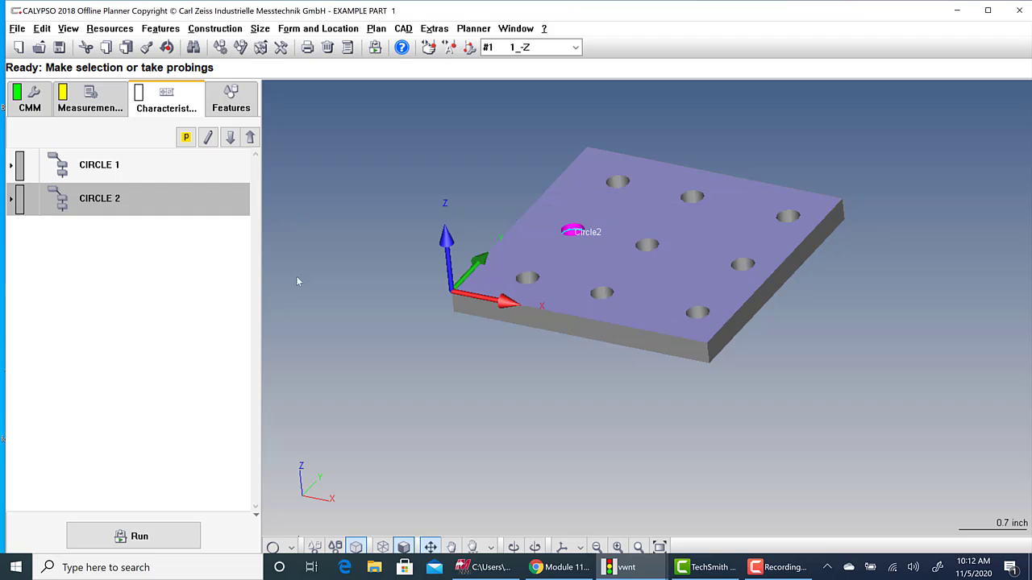
left_click(98, 164)
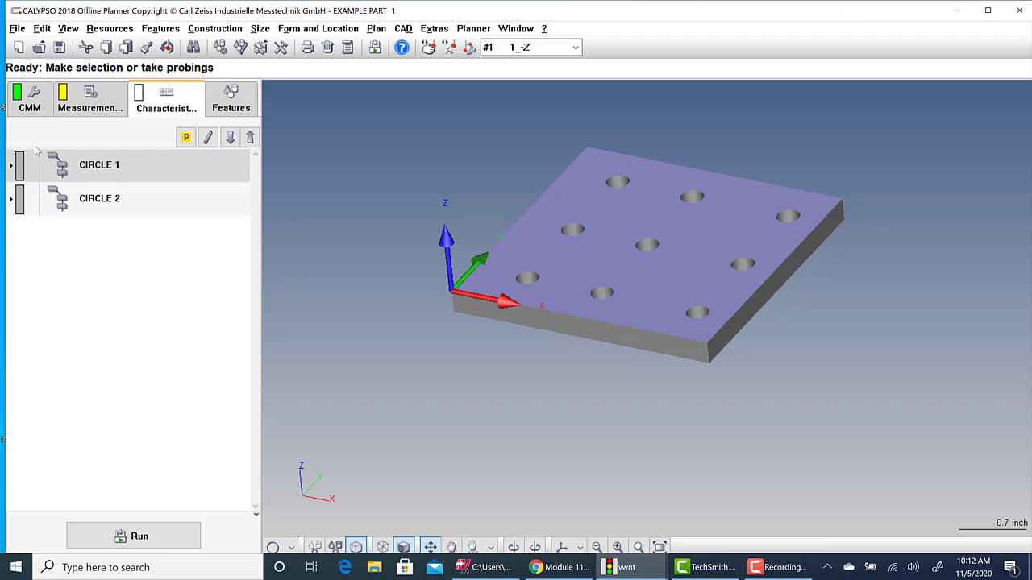
left_click(10, 164)
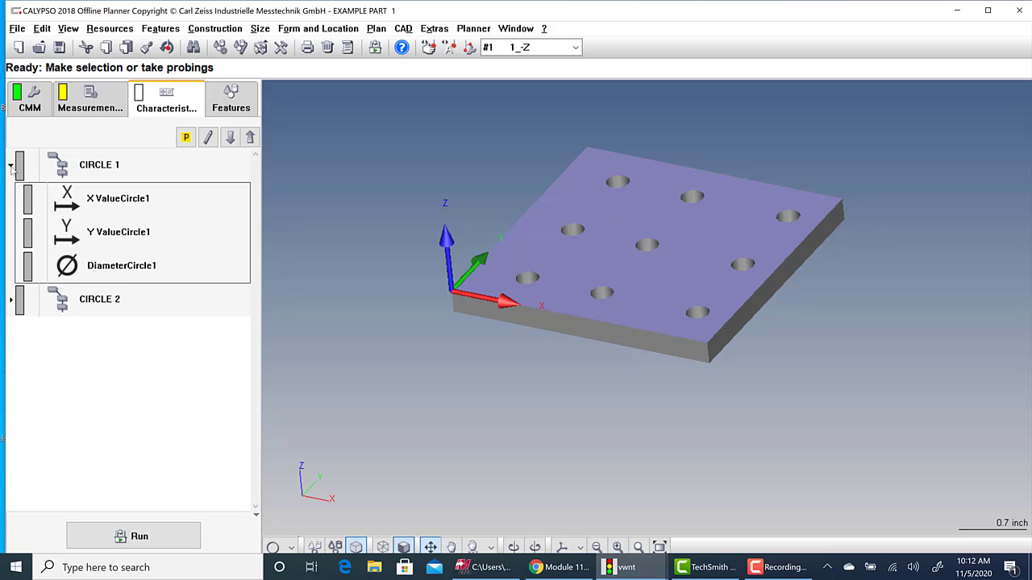
left_click(11, 165)
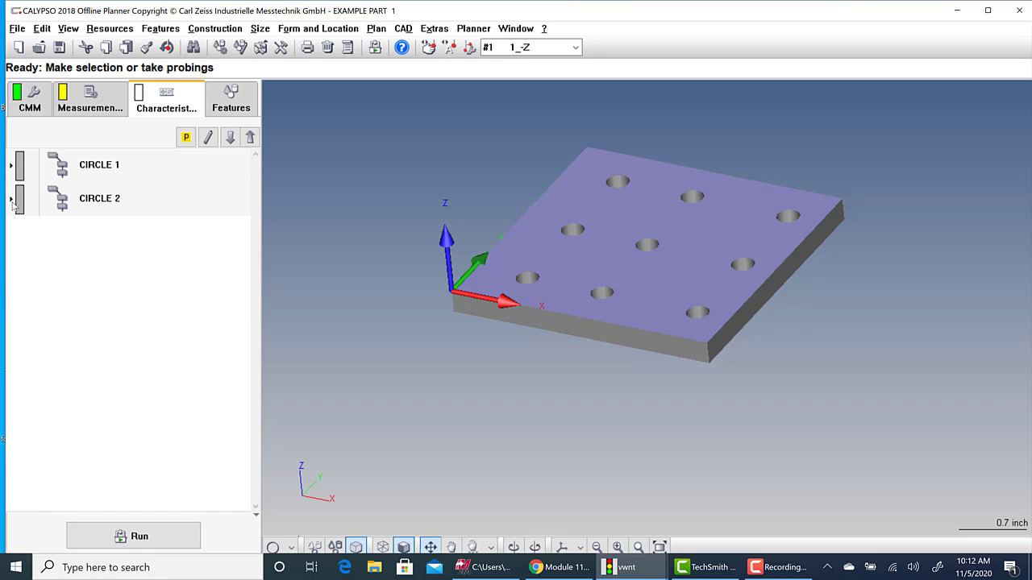
mouse_move(571, 235)
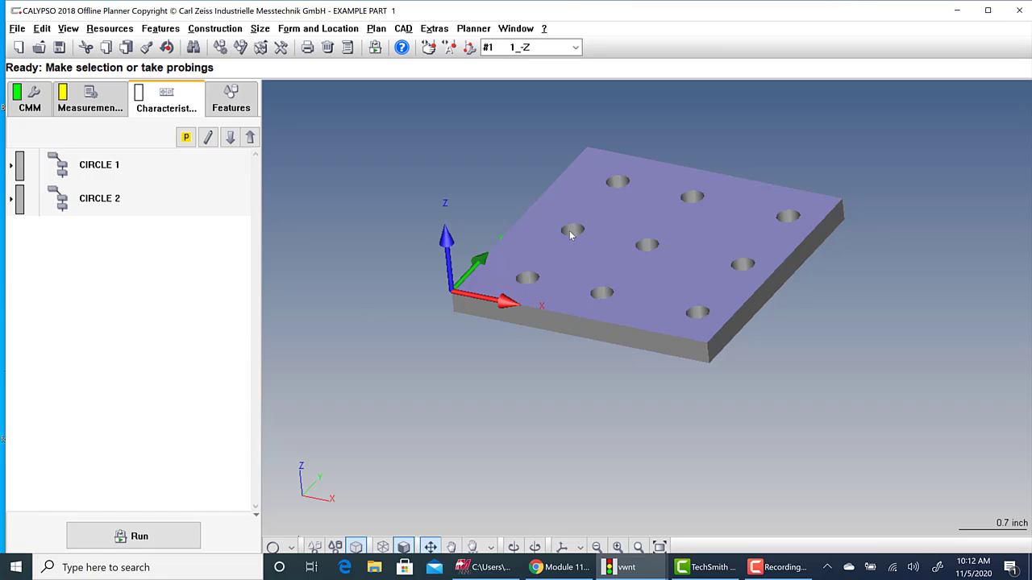
mouse_move(587, 193)
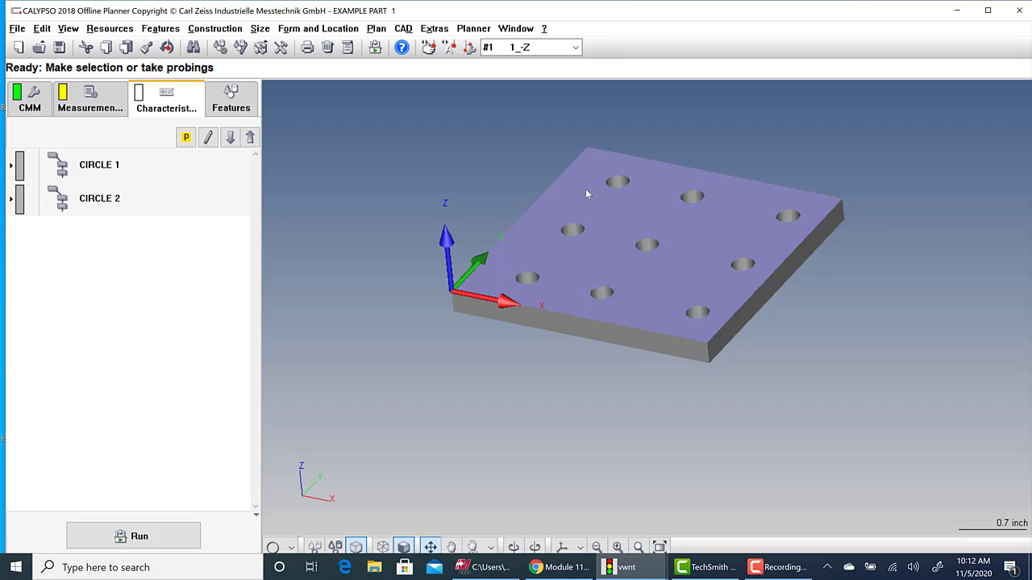
mouse_move(619, 184)
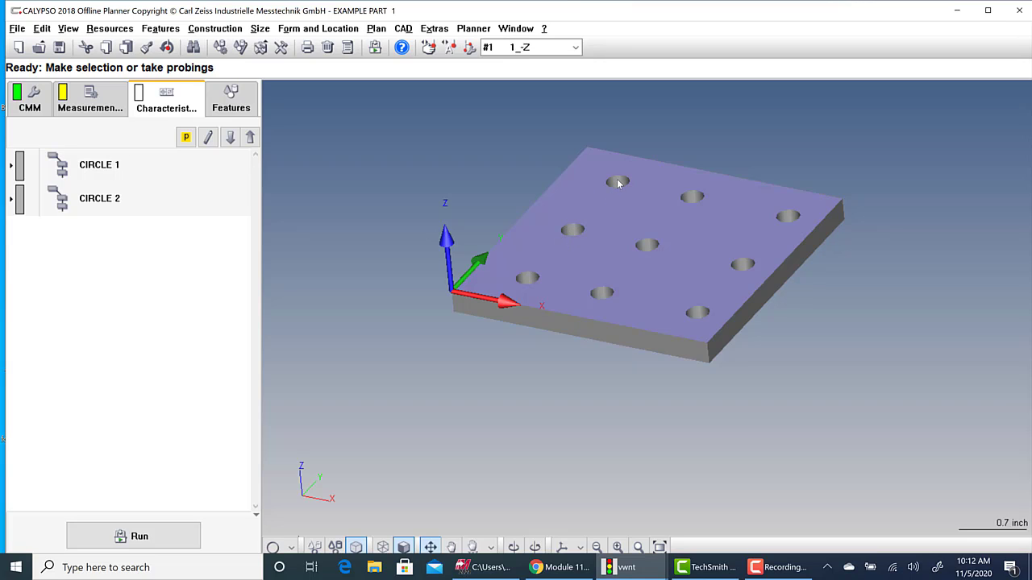
mouse_move(116, 245)
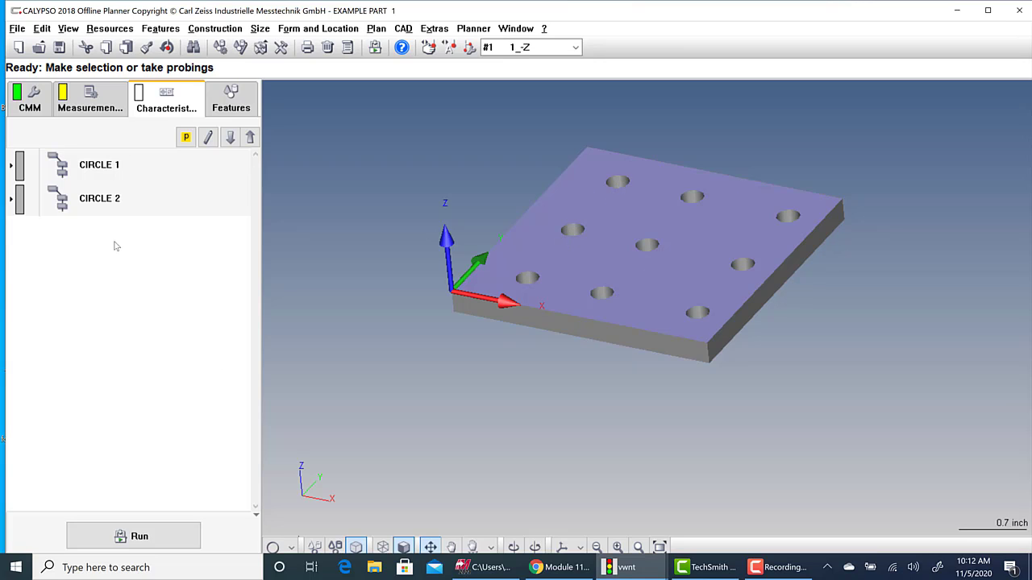
Run the measurement plan simulation so both circle groups return measured, then close it.
left_click(231, 98)
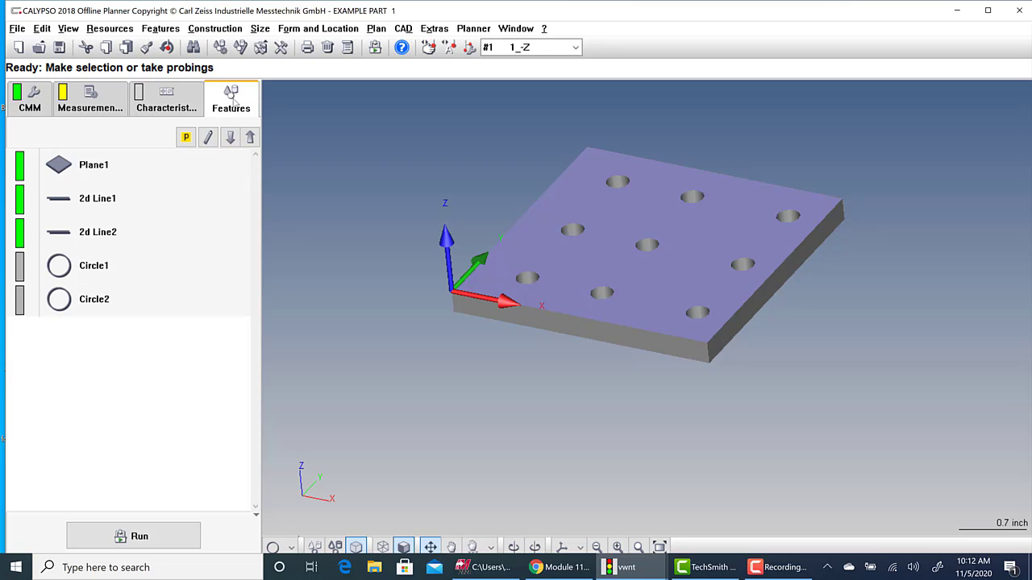
left_click(166, 98)
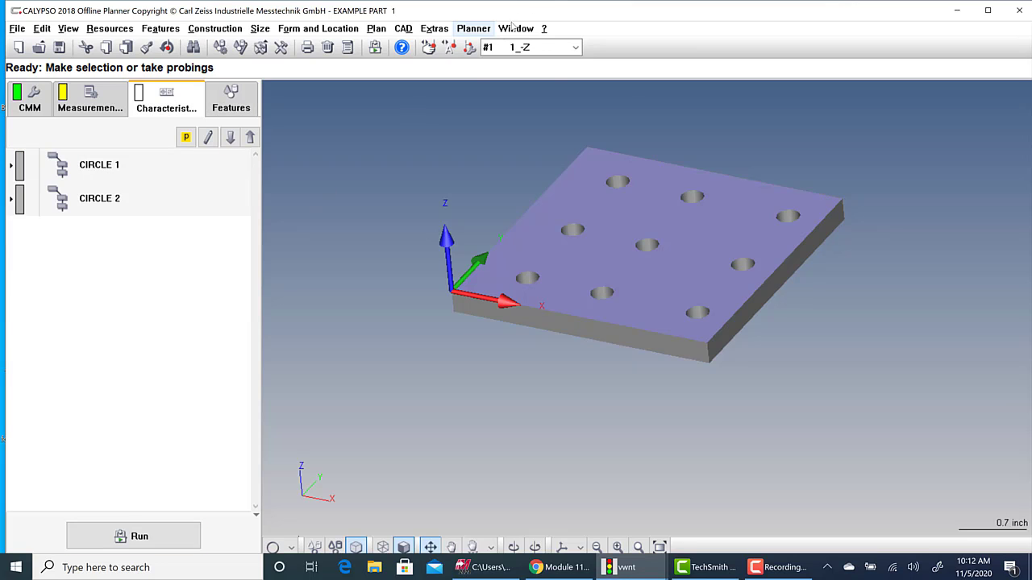
mouse_move(480, 64)
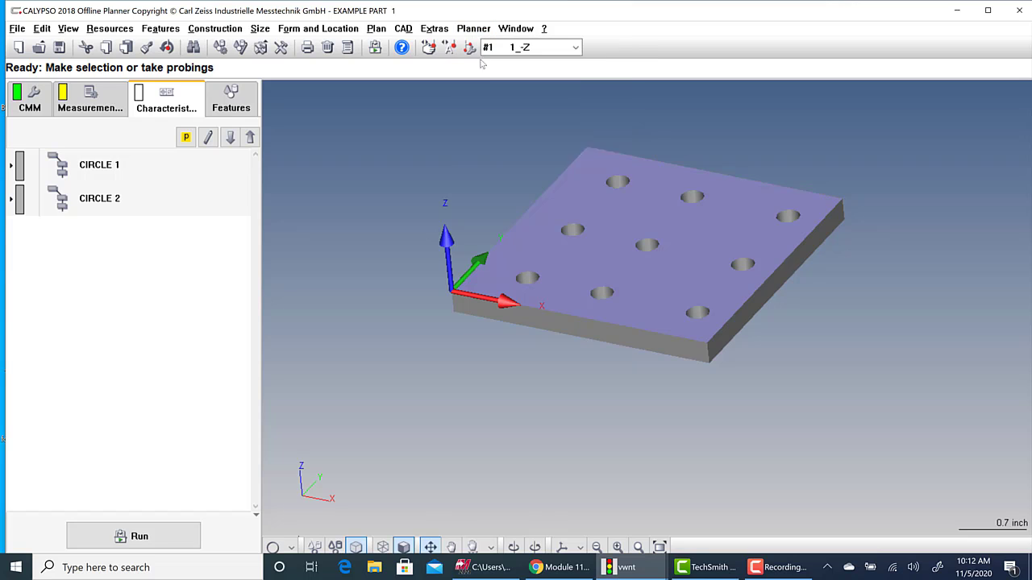
left_click(132, 535)
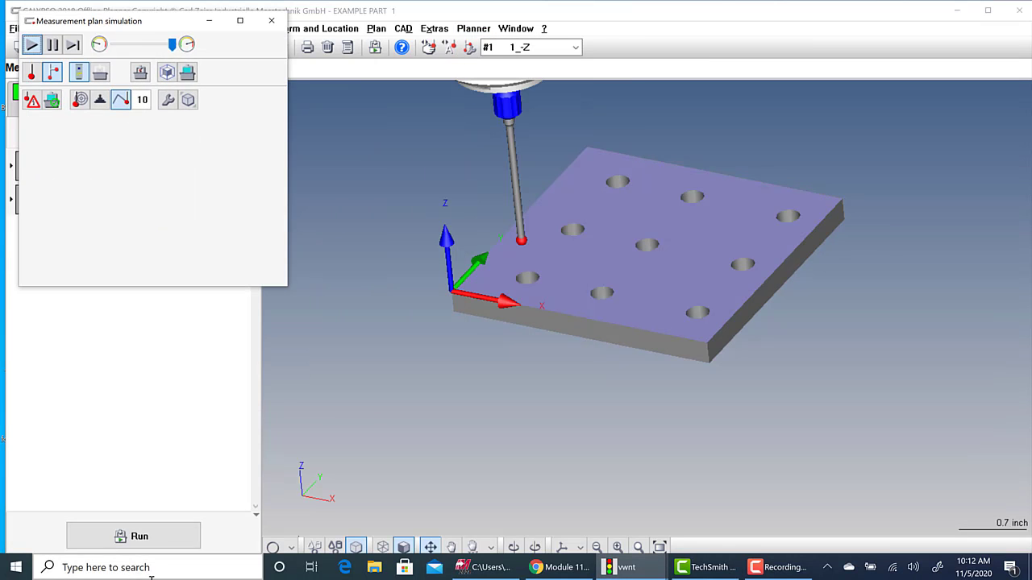
left_click(132, 536)
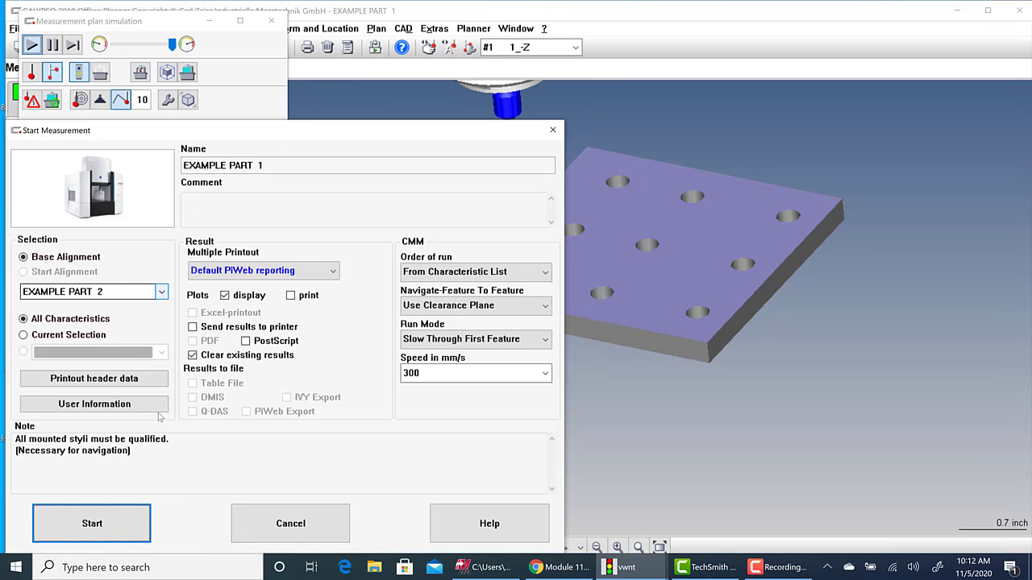
left_click(90, 523)
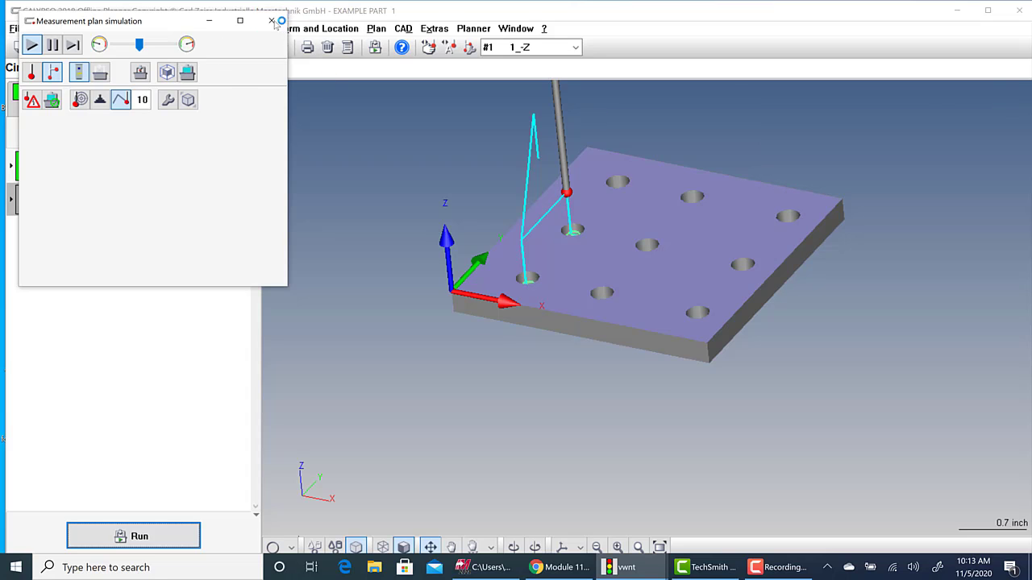
left_click(271, 21)
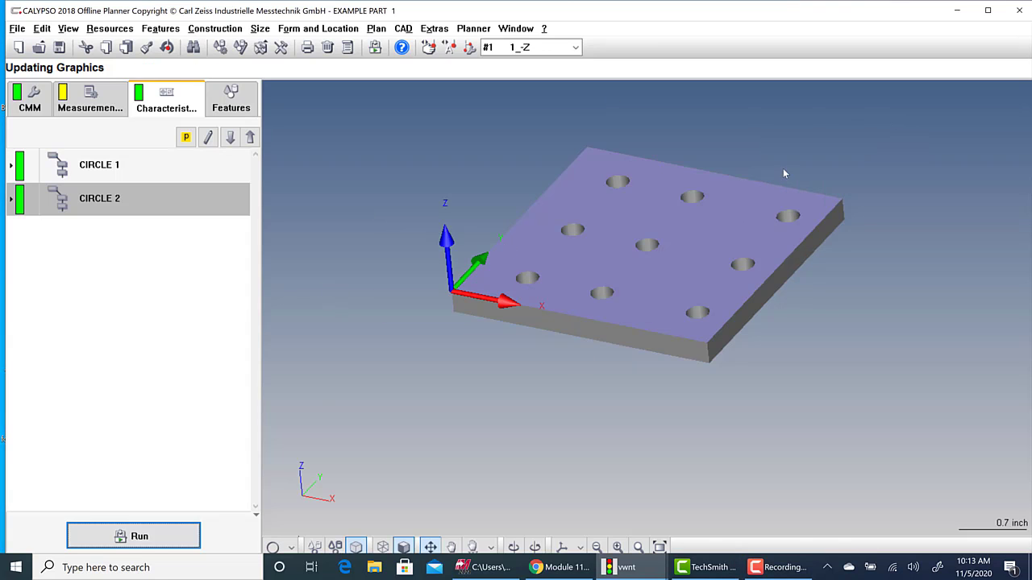
left_click(132, 535)
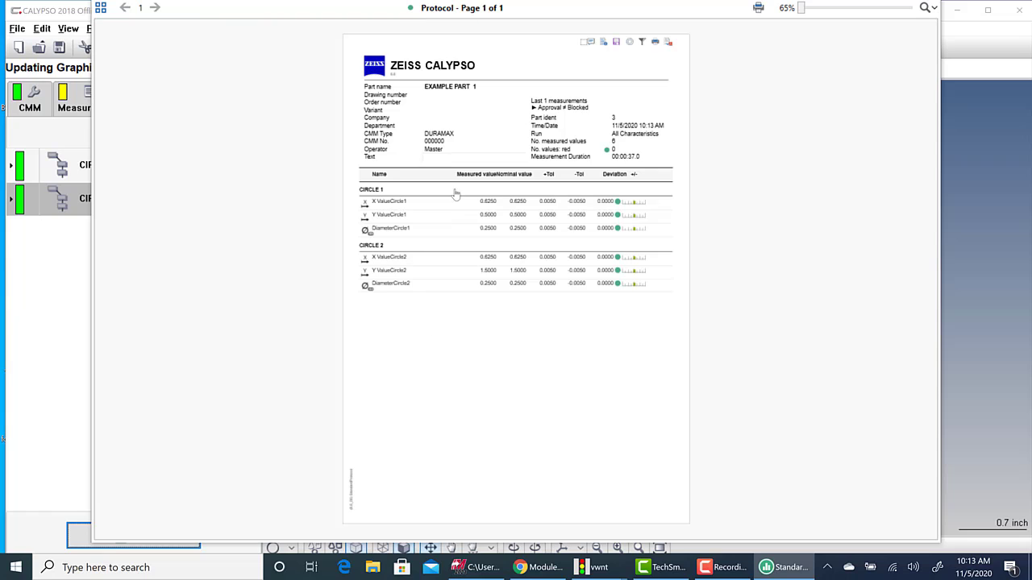
mouse_move(590, 80)
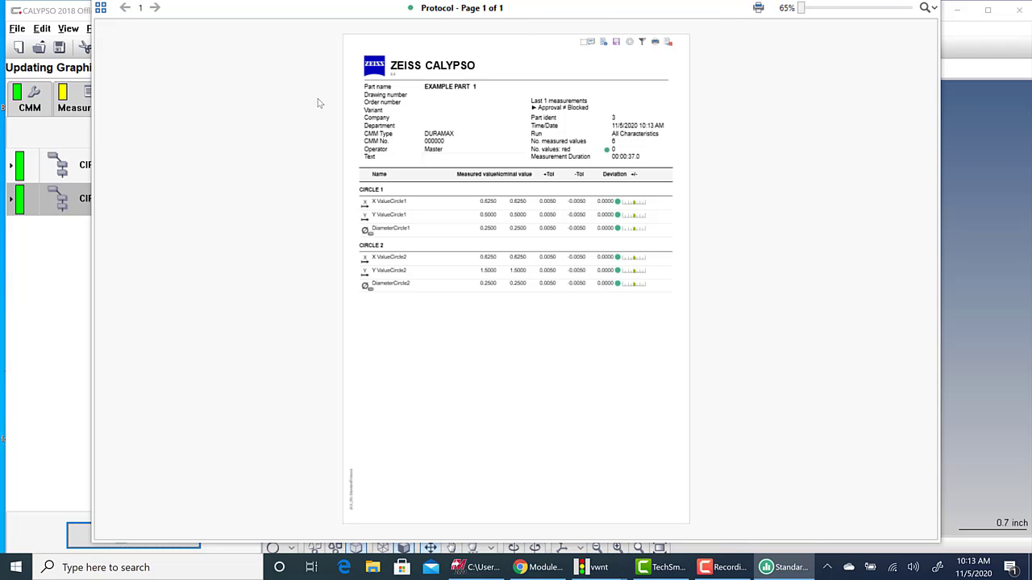
mouse_move(770, 67)
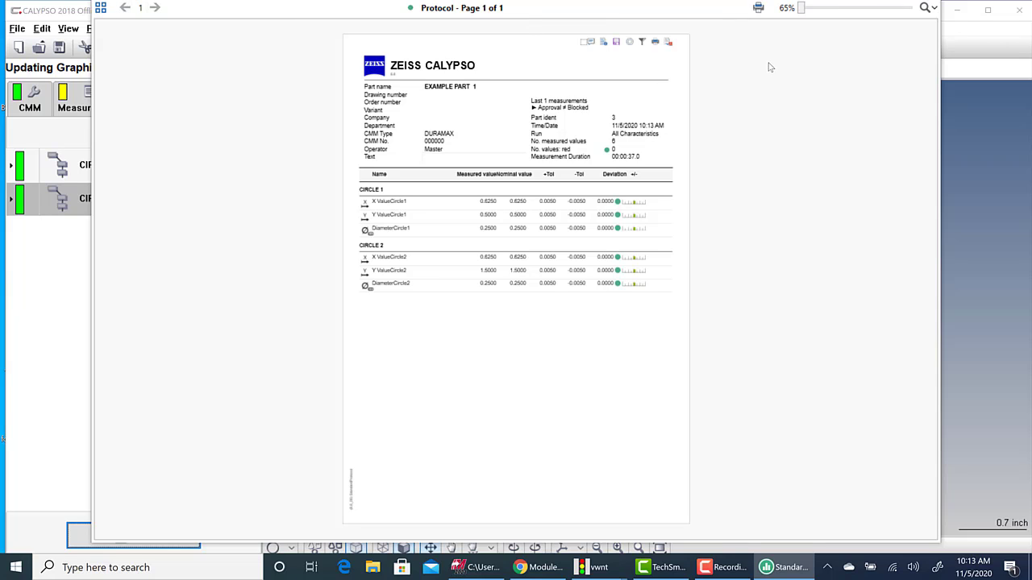
right_click(782, 568)
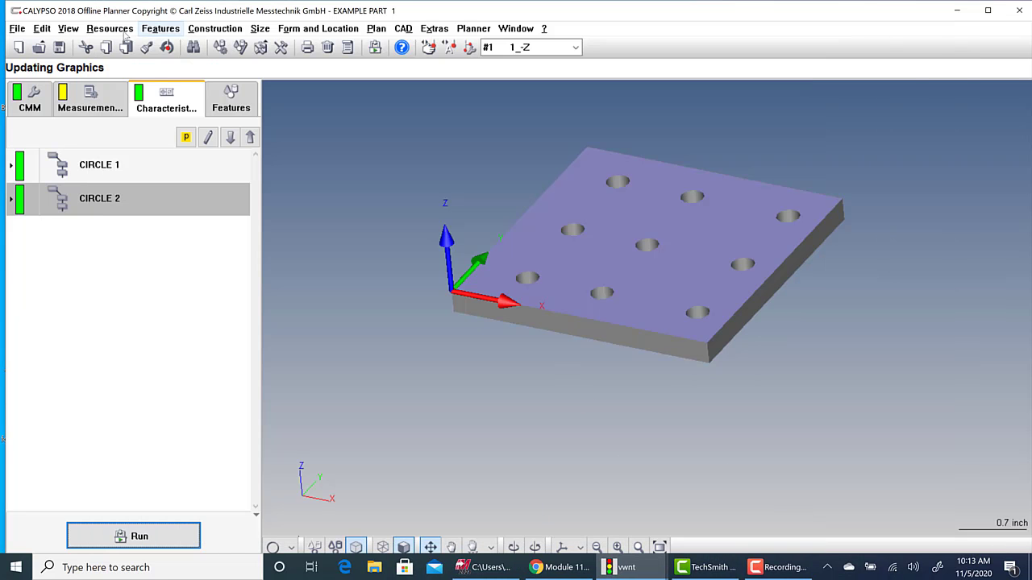
Show the custom printout of actual, nominal and tolerance values for both circles.
left_click(67, 29)
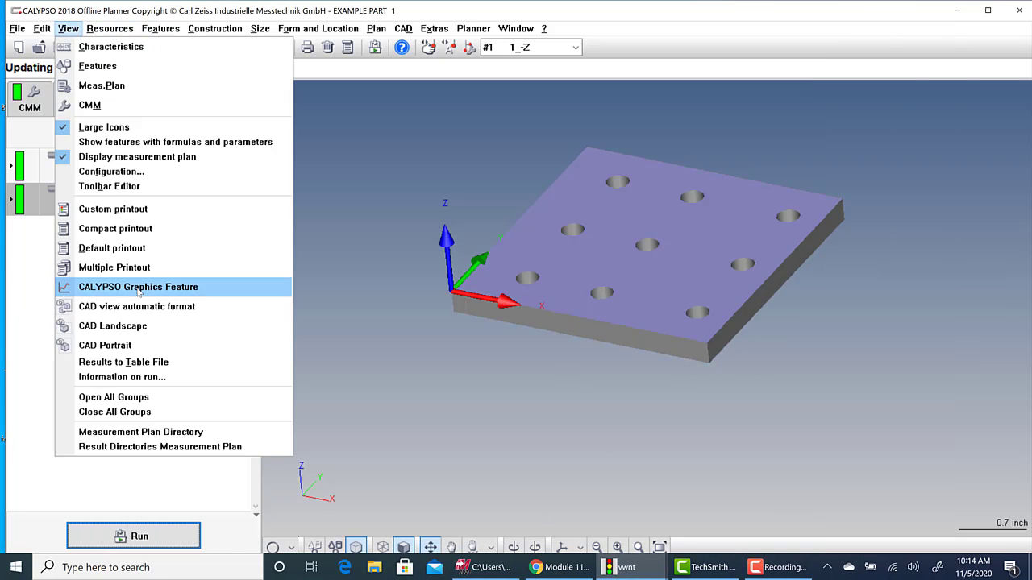
left_click(112, 210)
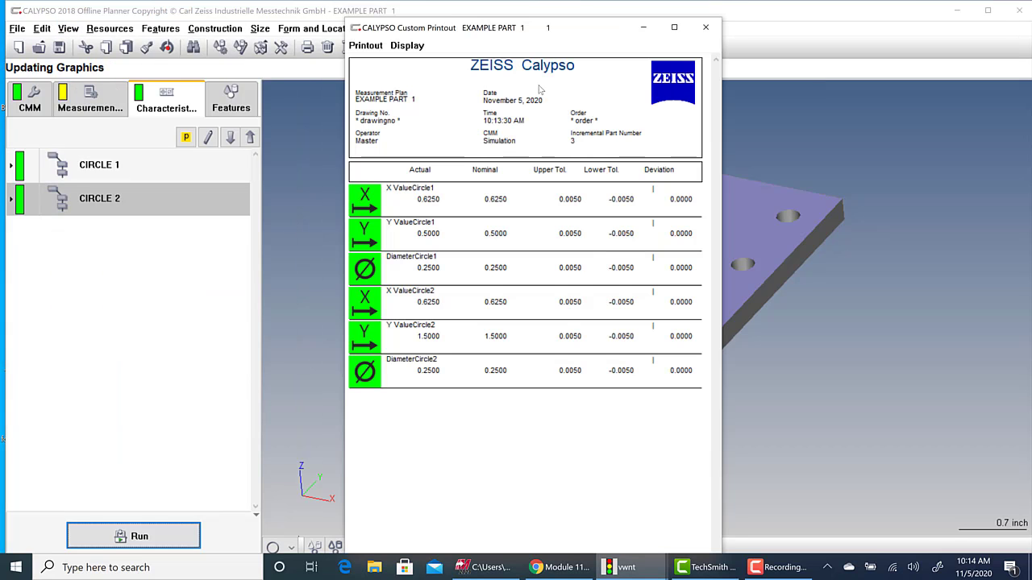
mouse_move(395, 309)
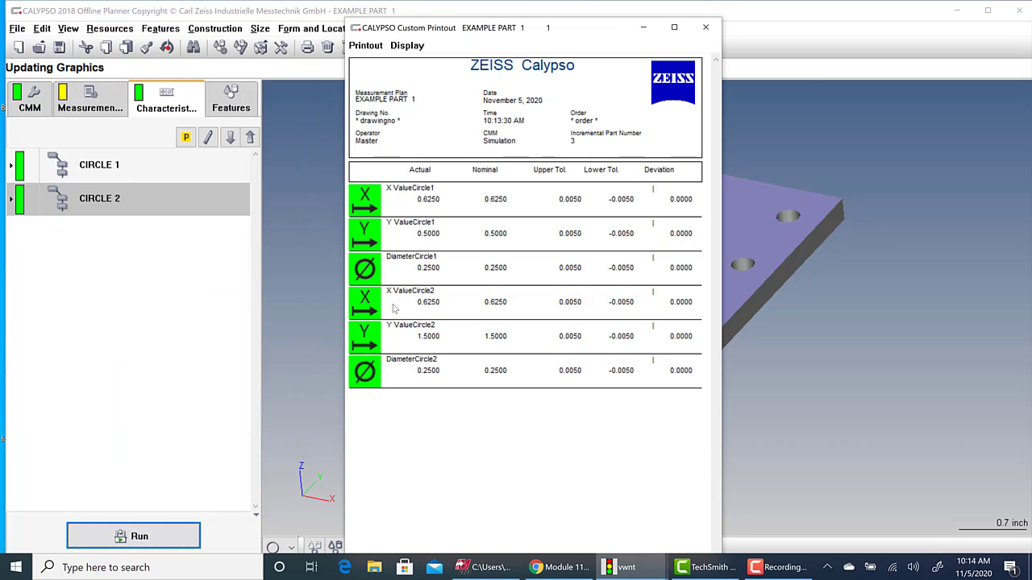
mouse_move(519, 132)
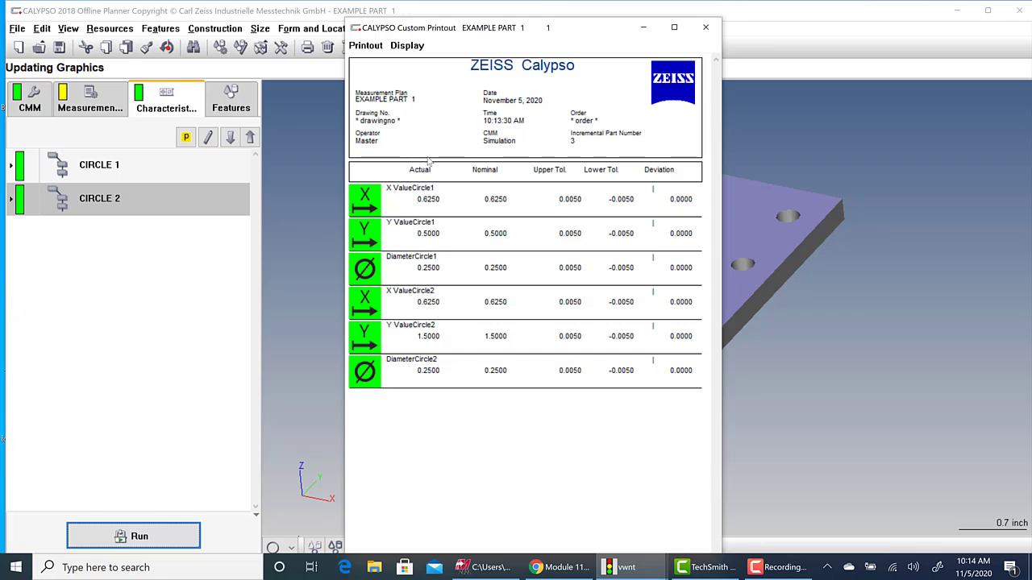
mouse_move(412, 203)
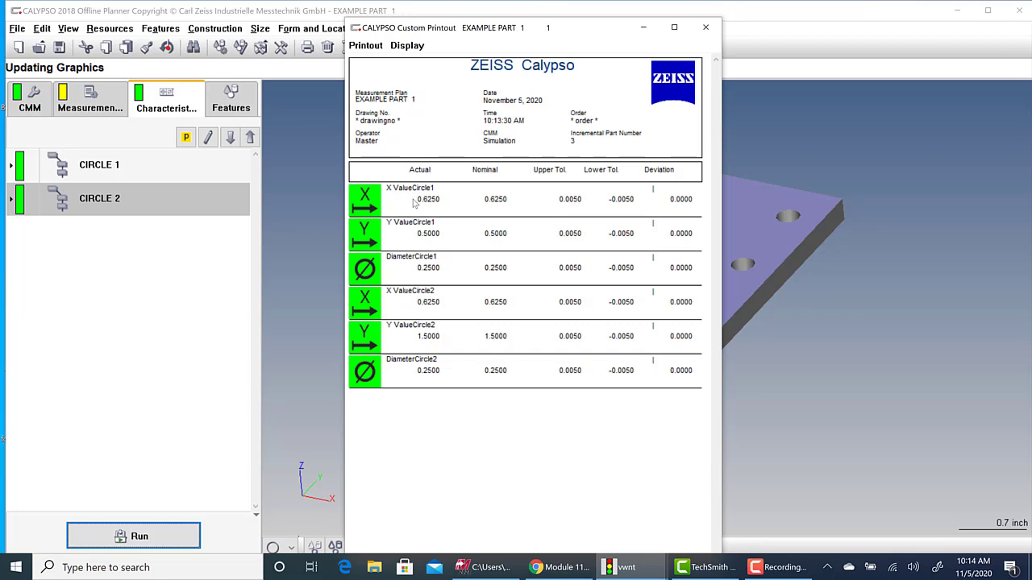
mouse_move(400, 342)
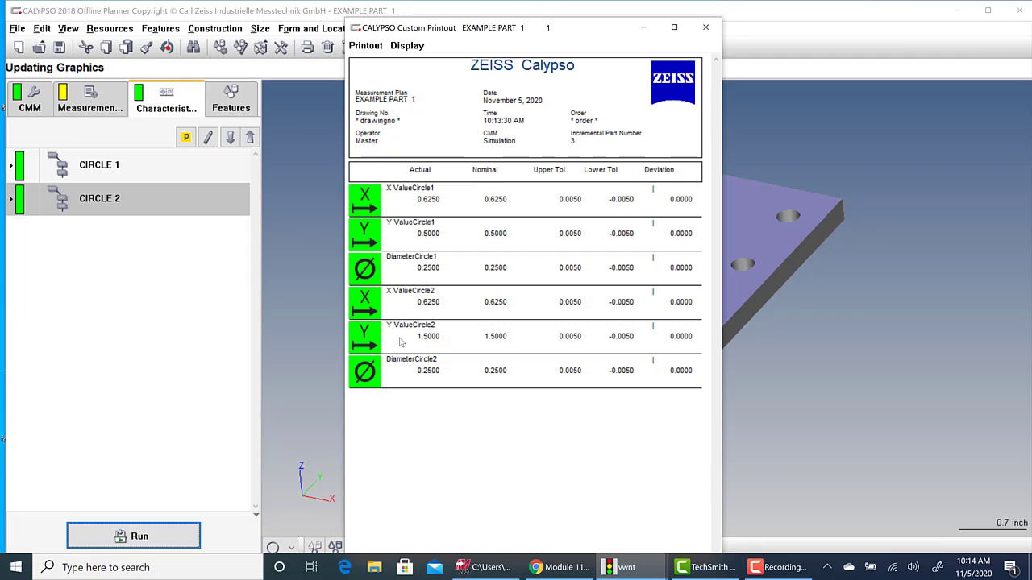
mouse_move(516, 411)
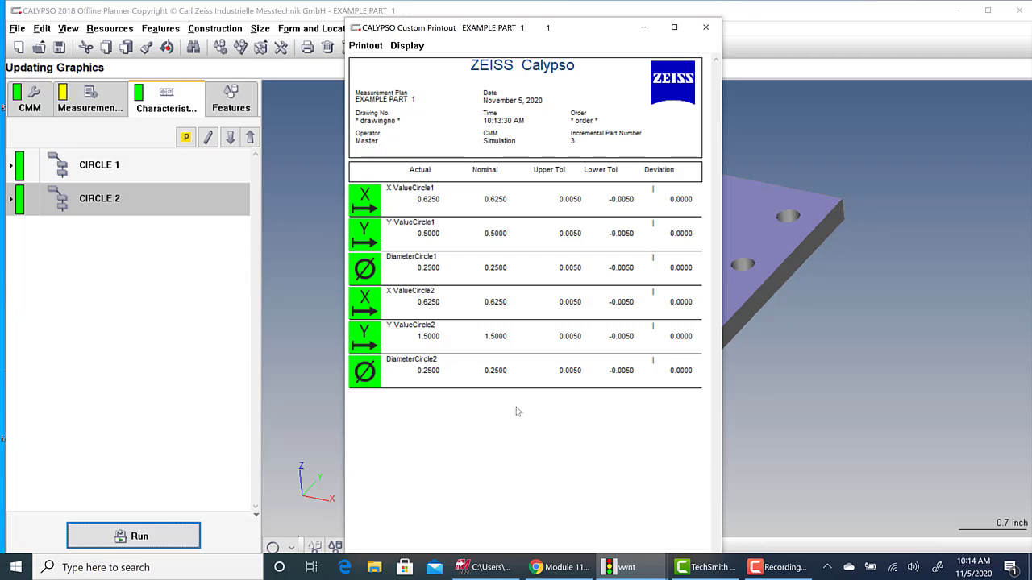
mouse_move(516, 400)
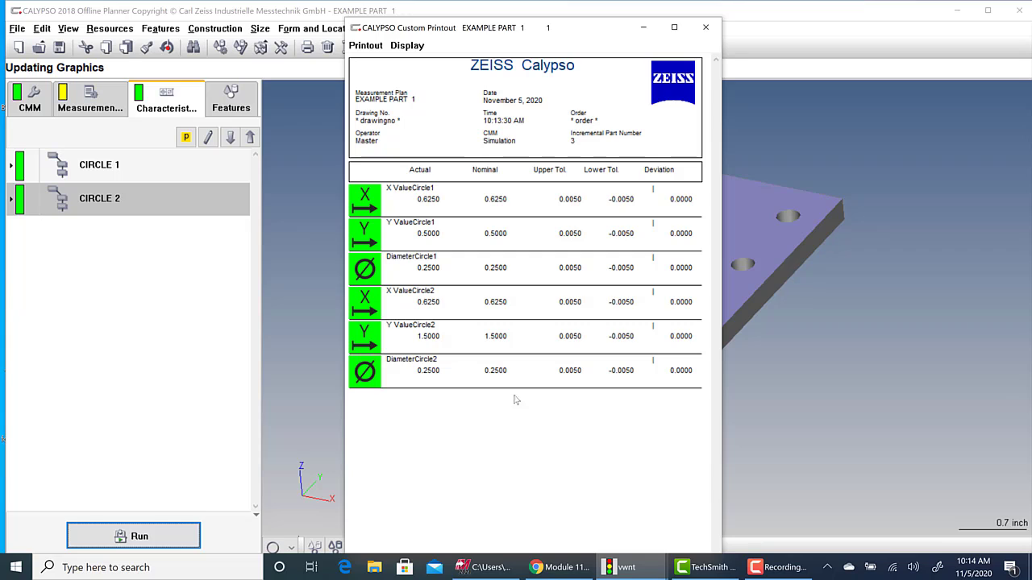
mouse_move(585, 171)
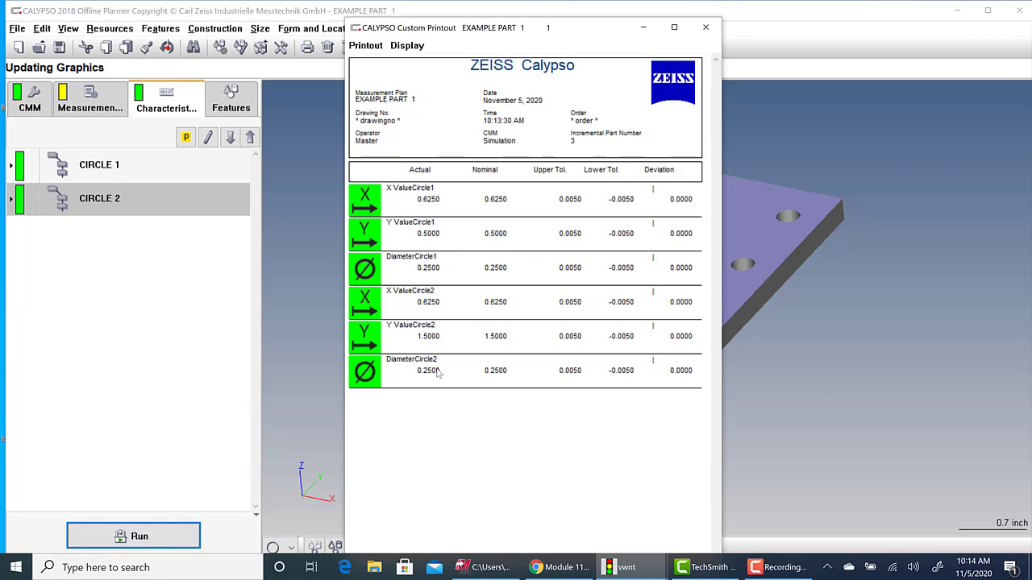
mouse_move(561, 179)
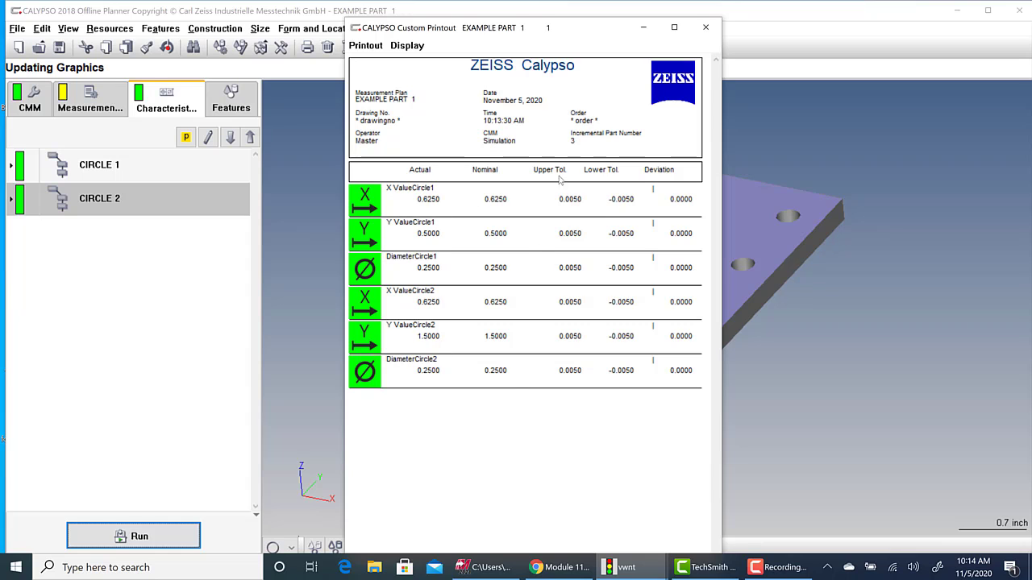
mouse_move(683, 29)
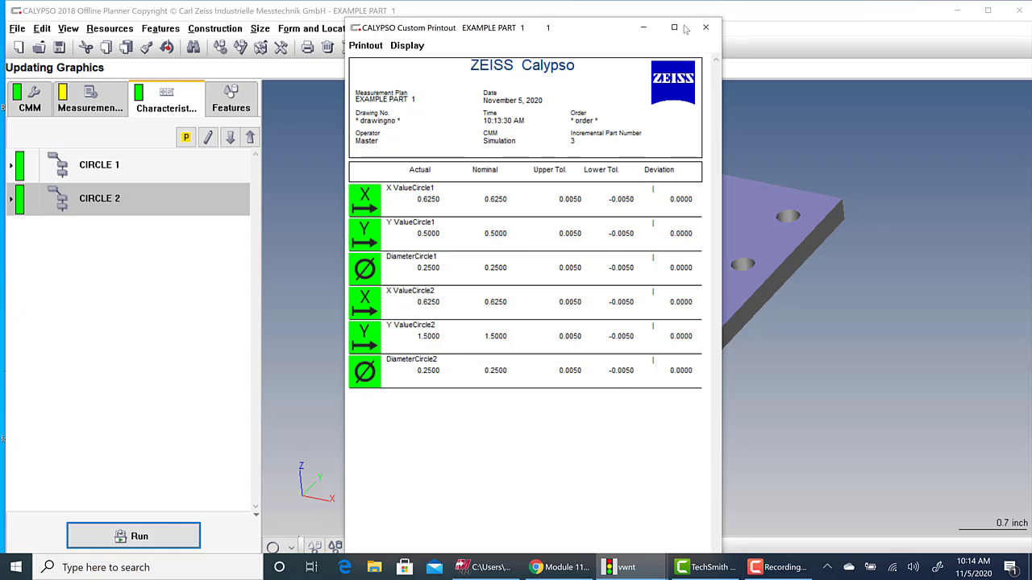
Close the custom printout to return to the plate model and characteristics list.
left_click(706, 27)
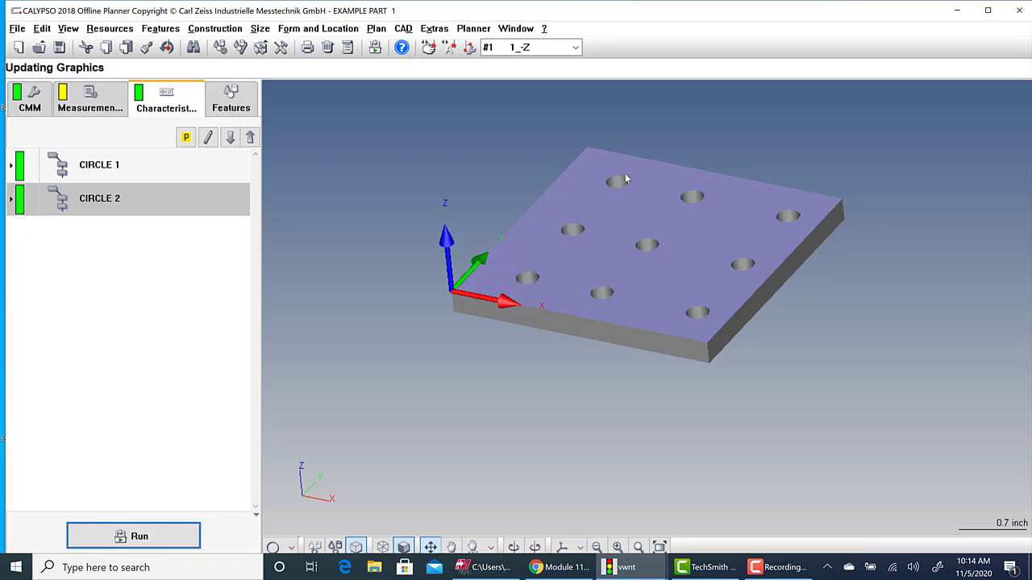
mouse_move(153, 492)
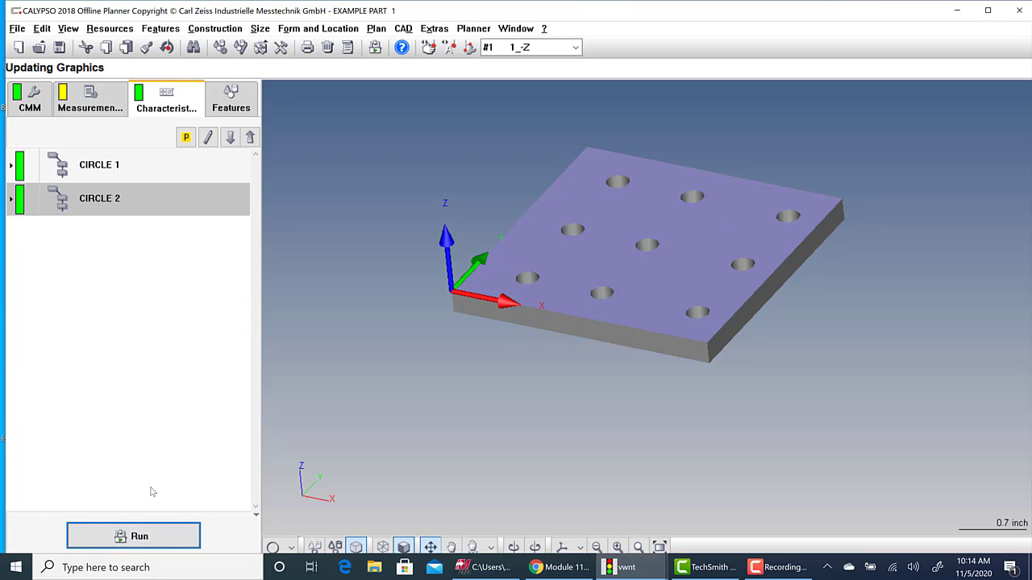
mouse_move(184, 448)
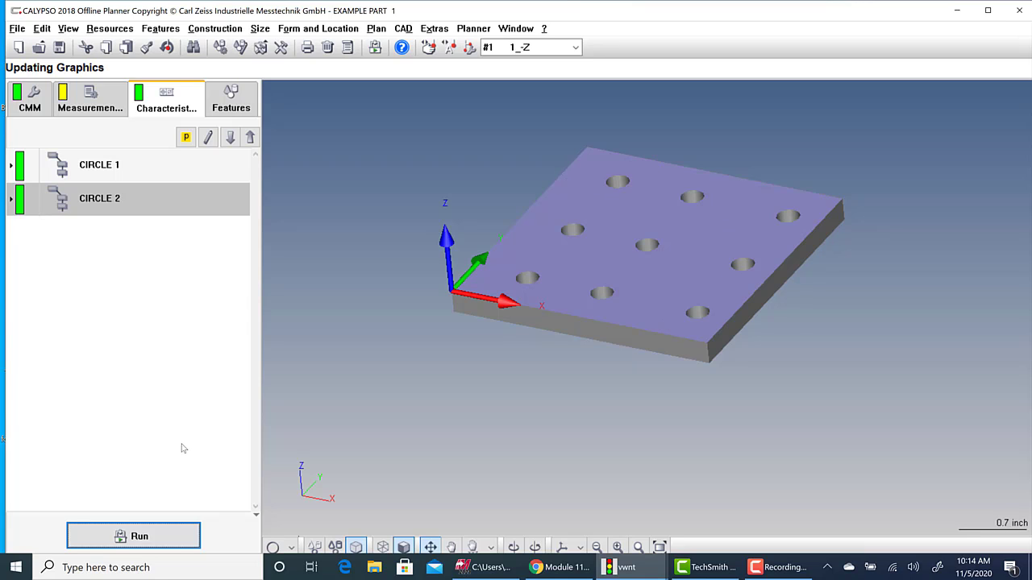